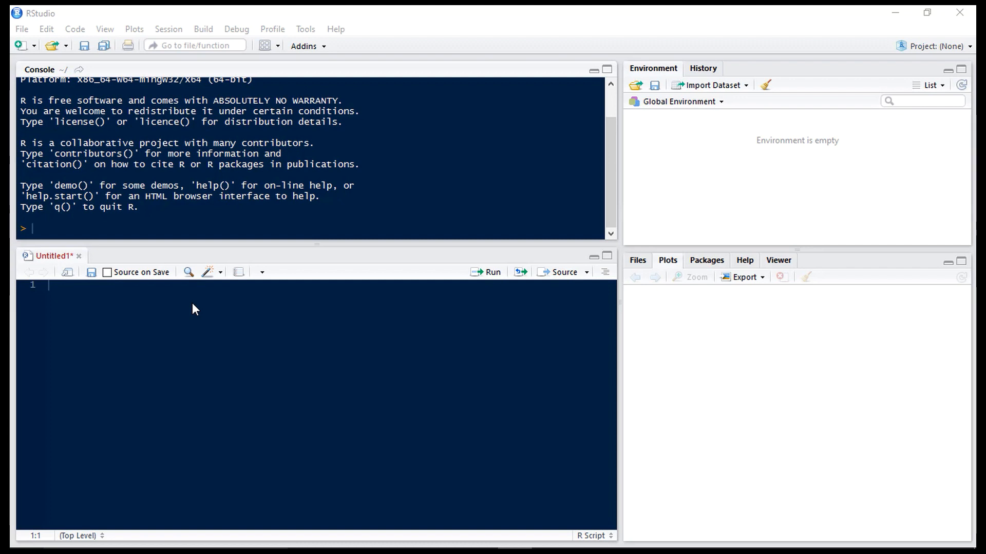
Step: Load dplyr with library(dplyr) and create data = data.frame(Titanic), running both lines
{"action": "type", "text": "librar"}
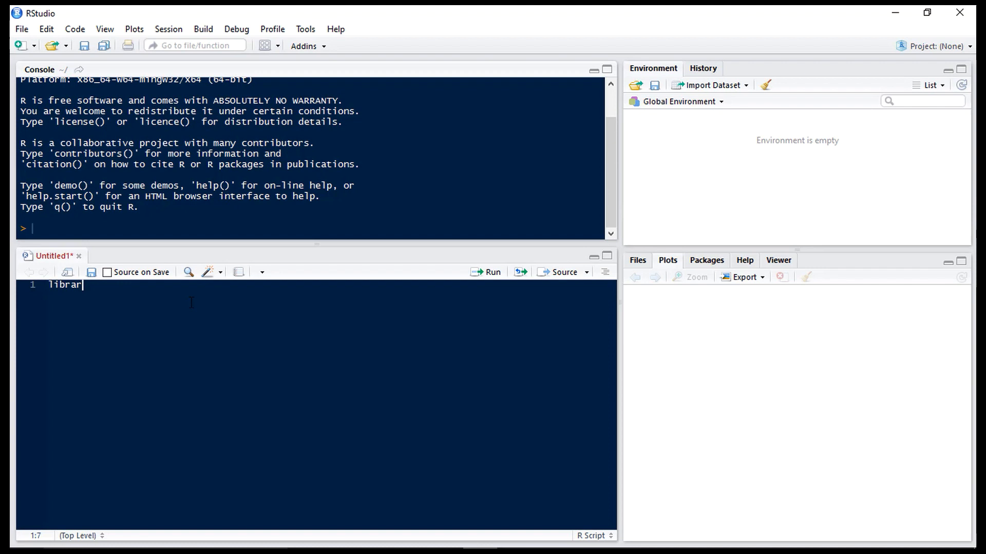
{"action": "type", "text": "y(dplyr)"}
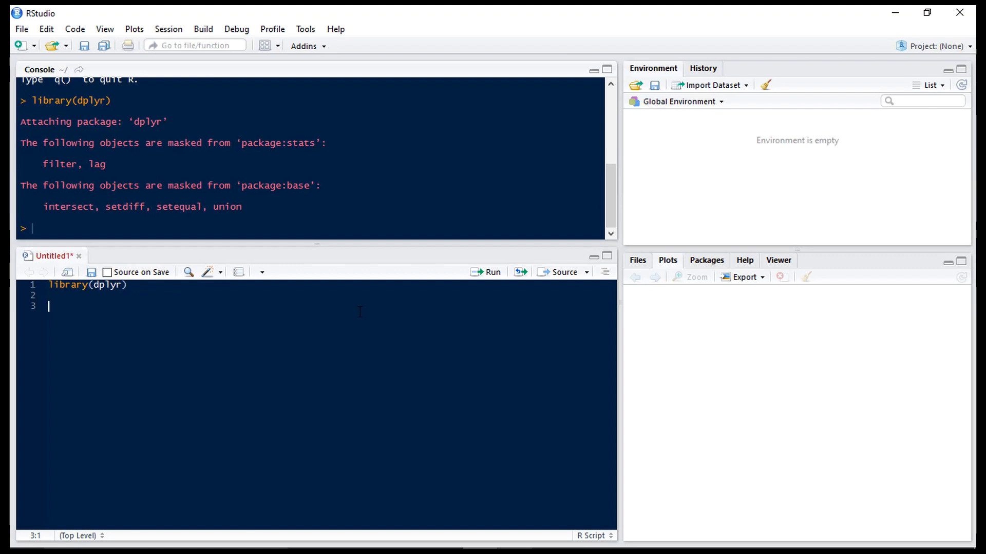
{"action": "type", "text": "data ="}
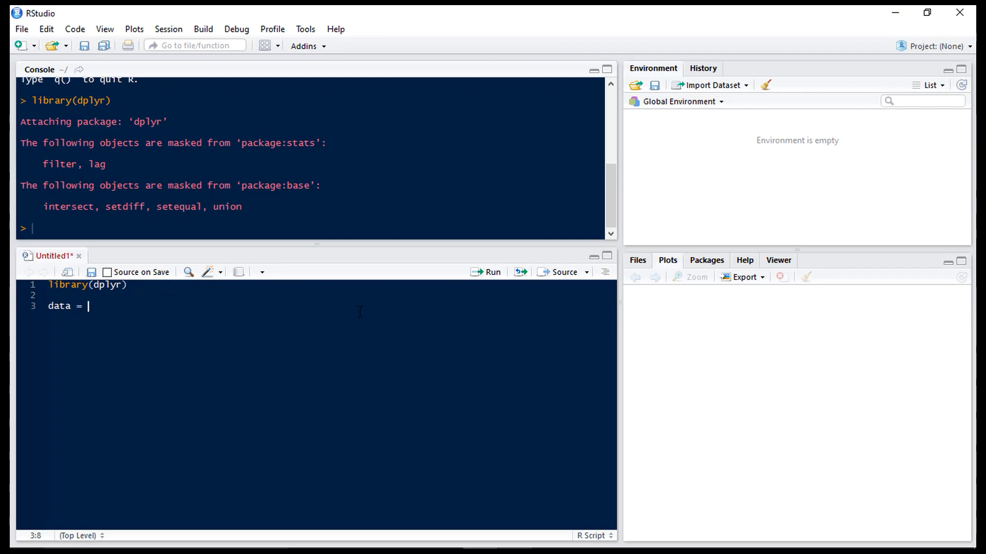
{"action": "type", "text": "data.frame"}
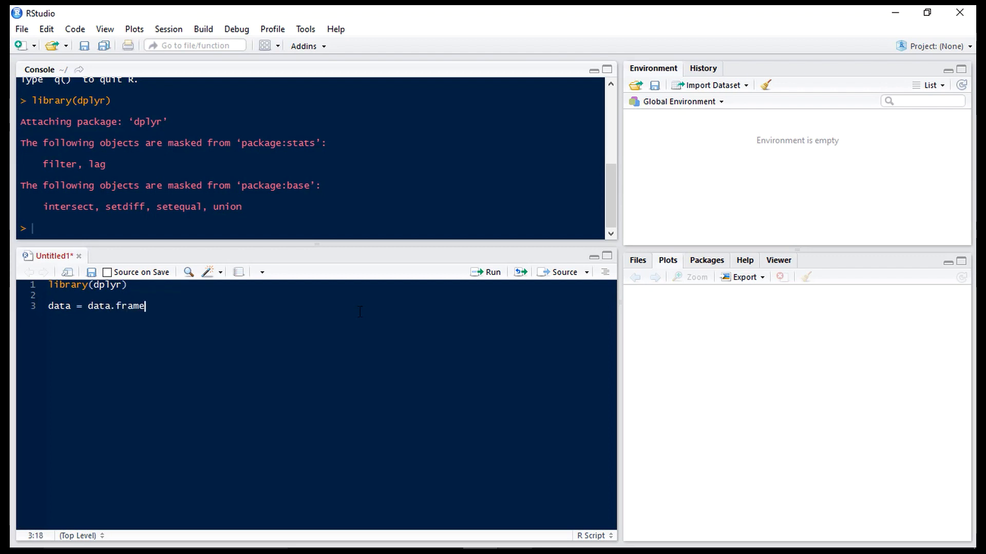
{"action": "type", "text": "()"}
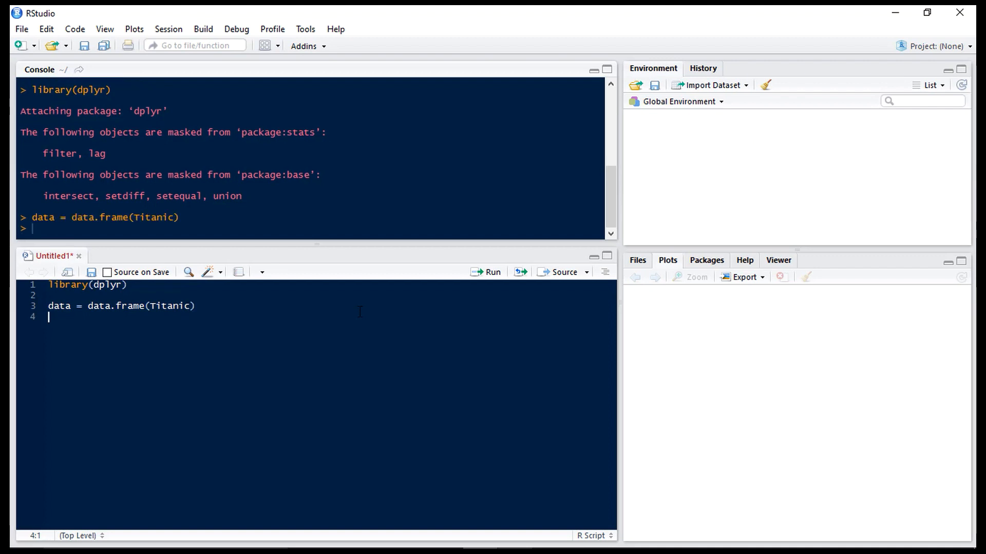
Step: Run head(data) to print the first six Titanic rows
{"action": "type", "text": "he"}
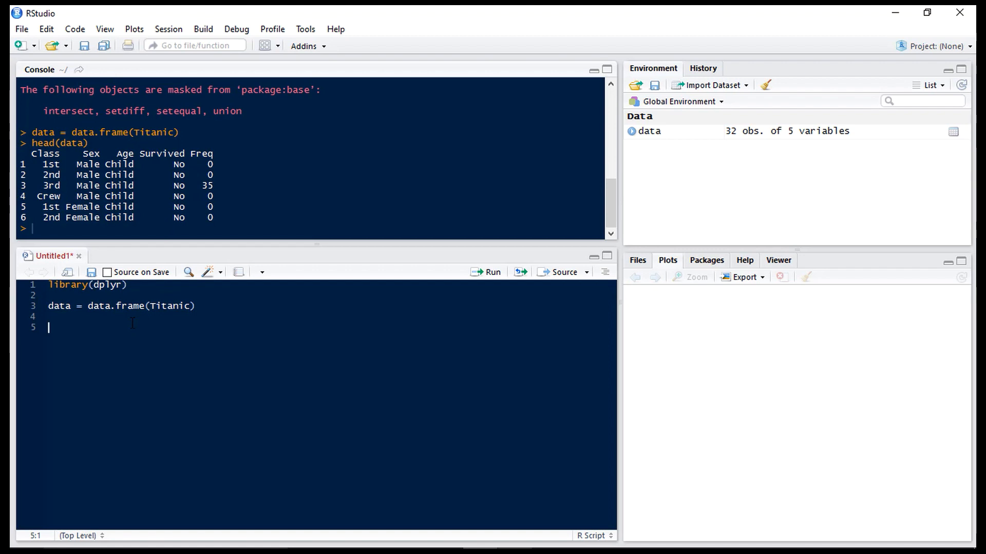
Step: Under #total passengers, compute number_passengers = summarise(data, number_passengers = sum(Freq)), returning 2201
{"action": "type", "text": "#total passenge"}
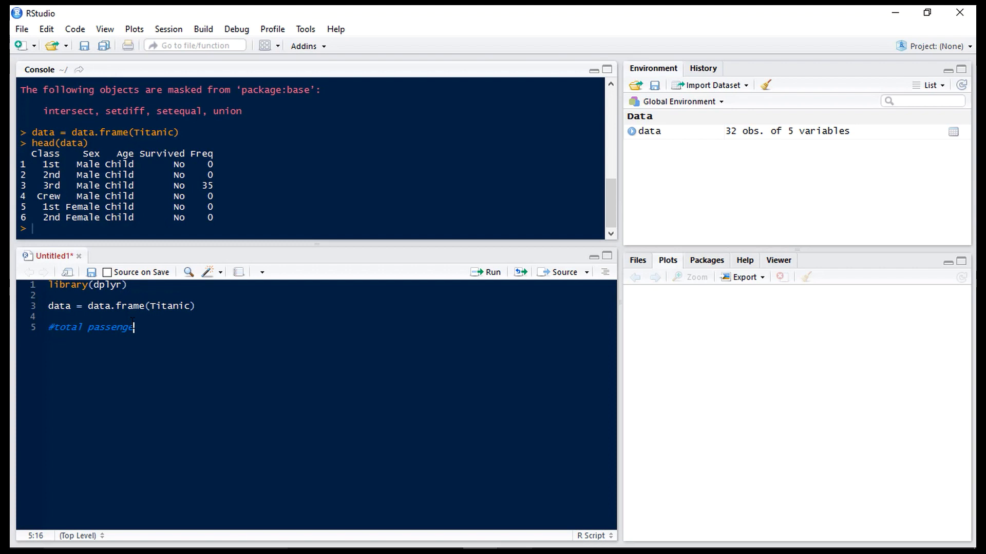
{"action": "type", "text": "rs"}
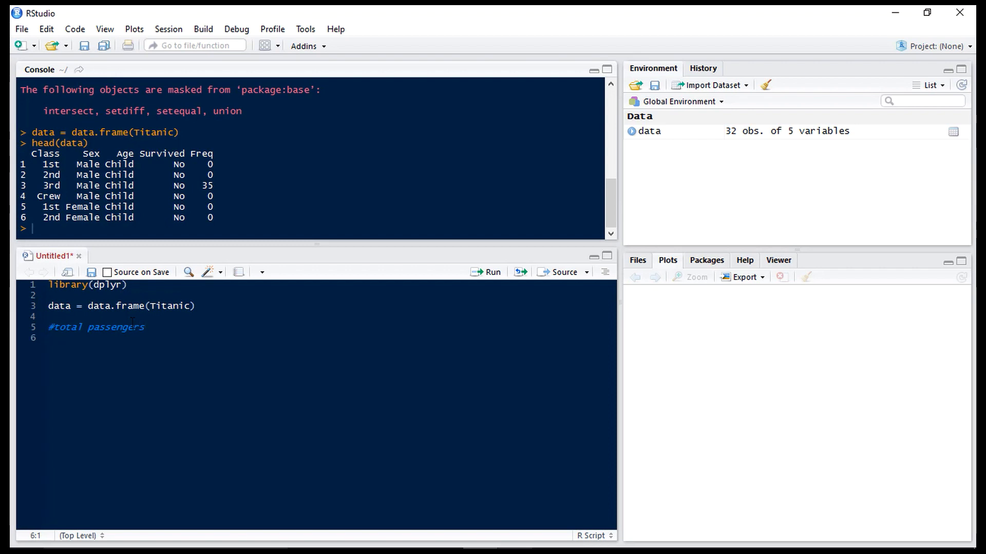
{"action": "type", "text": "number_pass"}
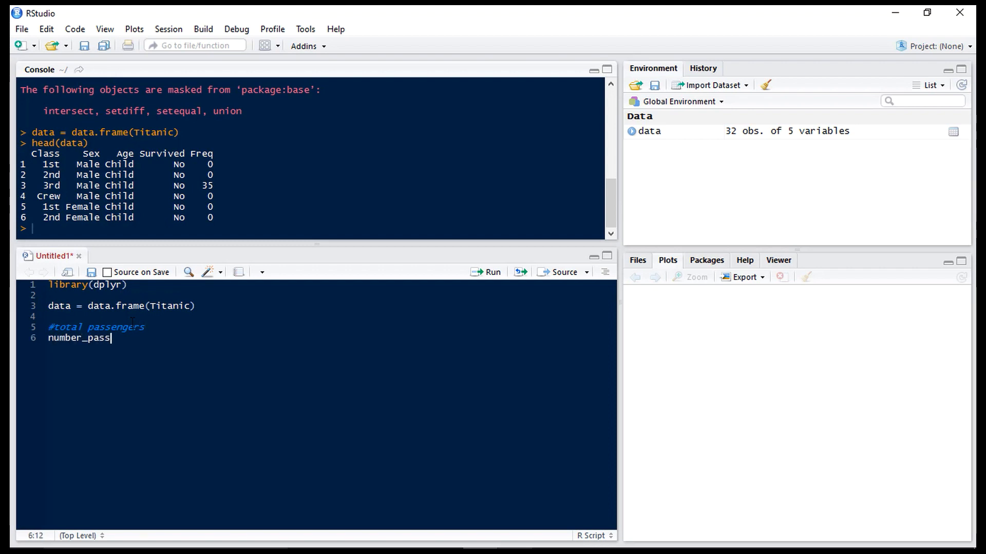
{"action": "type", "text": "engers ="}
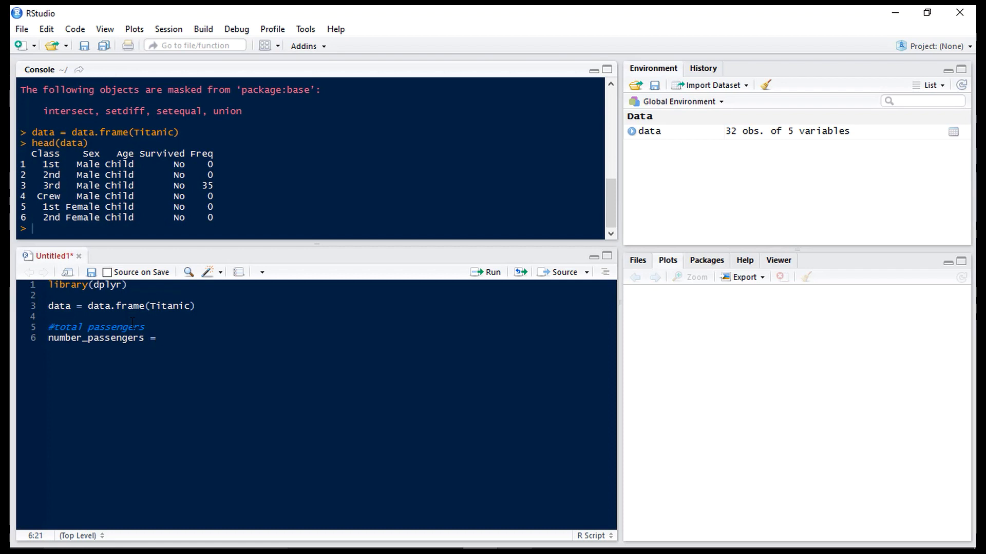
{"action": "type", "text": "summarise(data,"}
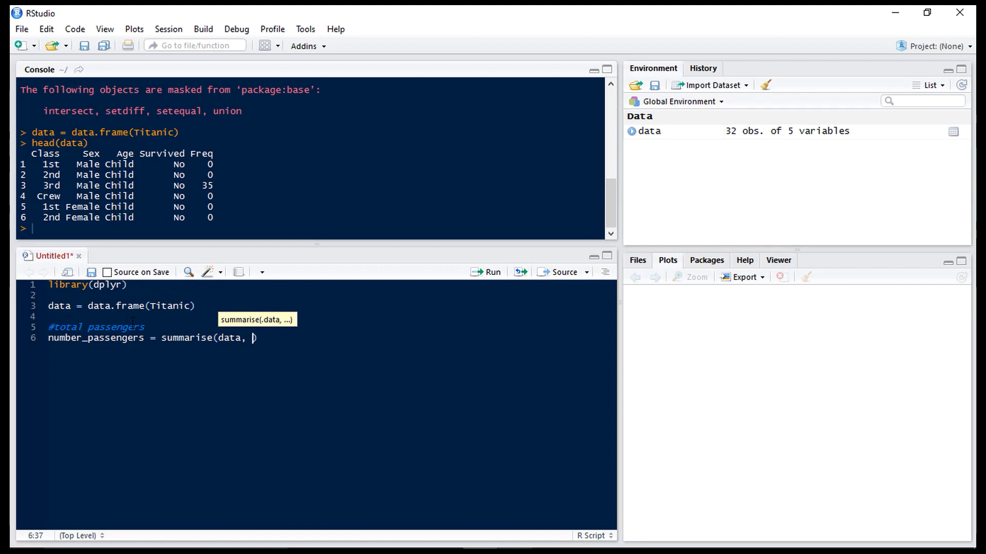
{"action": "type", "text": "number_passengers ="}
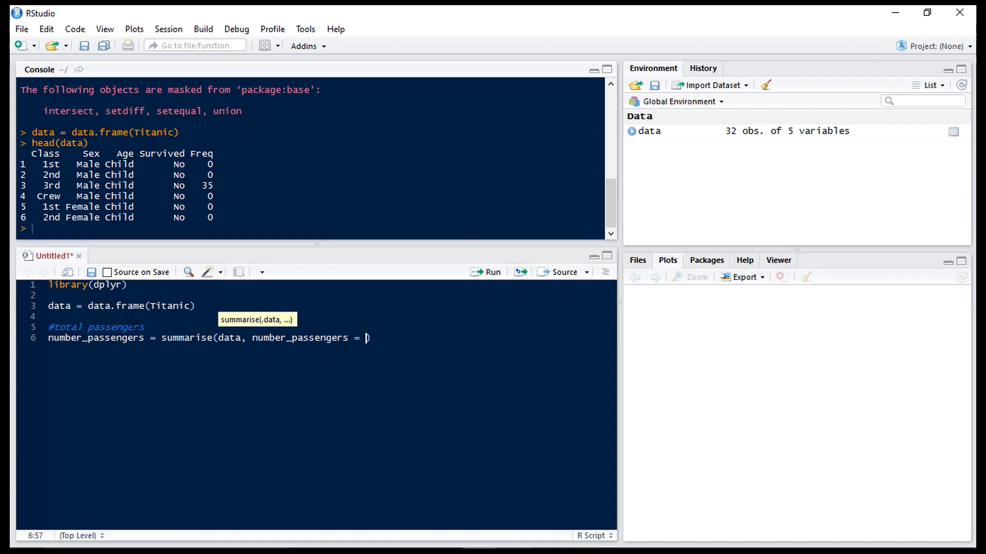
{"action": "type", "text": "sum(F"}
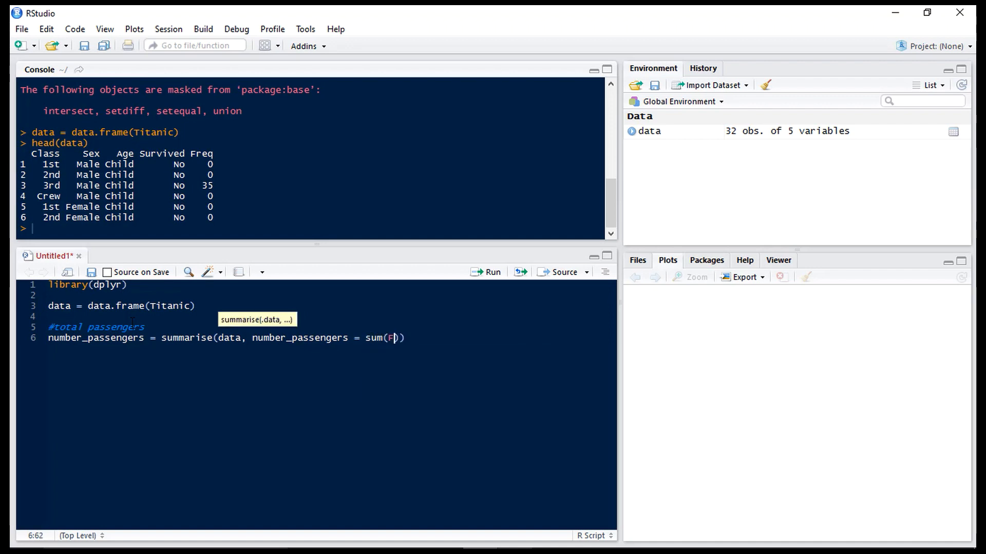
{"action": "type", "text": "req"}
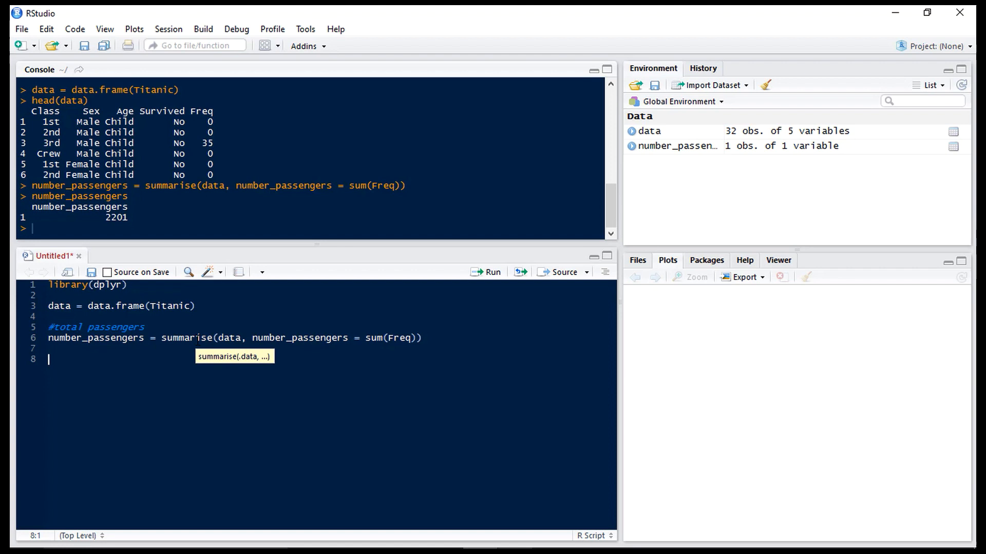
Step: Write data %>% summarise(number_passengers = sum(Freq)), run it, and confirm 2201
{"action": "type", "text": "number"}
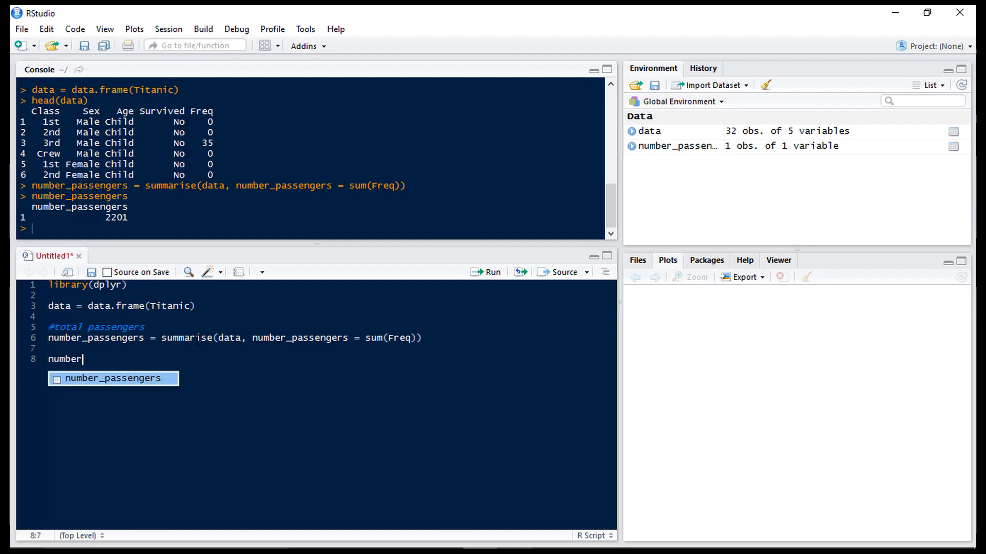
{"action": "key", "text": "Tab"}
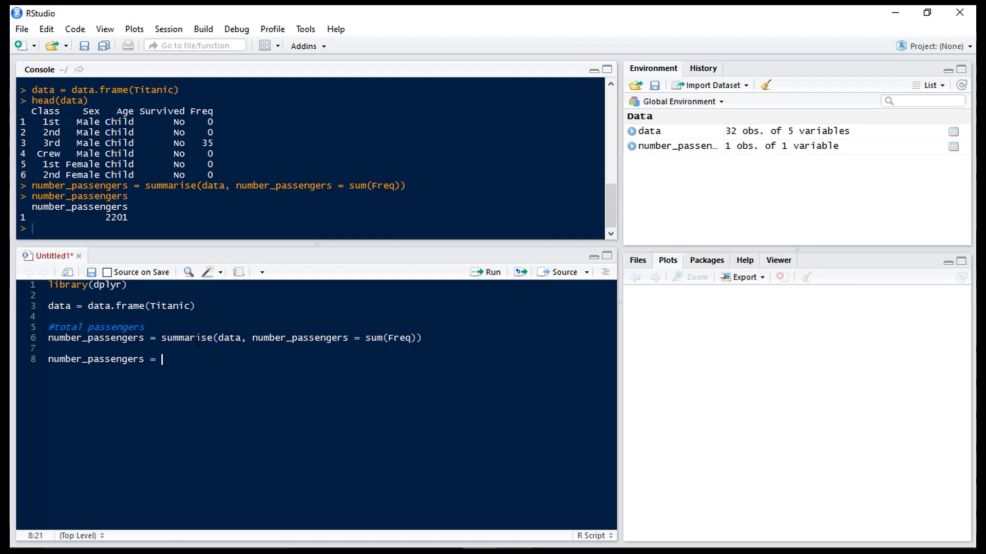
{"action": "type", "text": "data"}
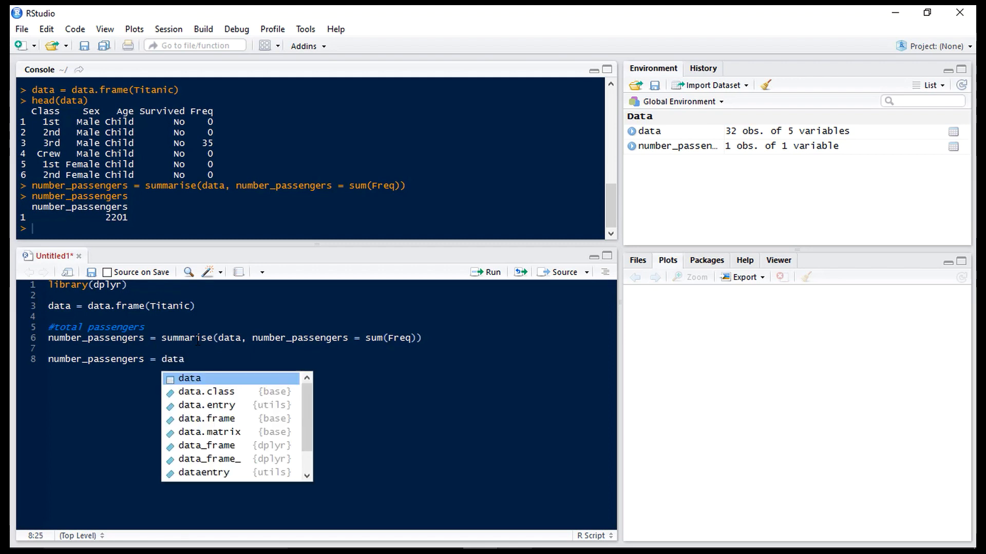
{"action": "type", "text": "\" \""}
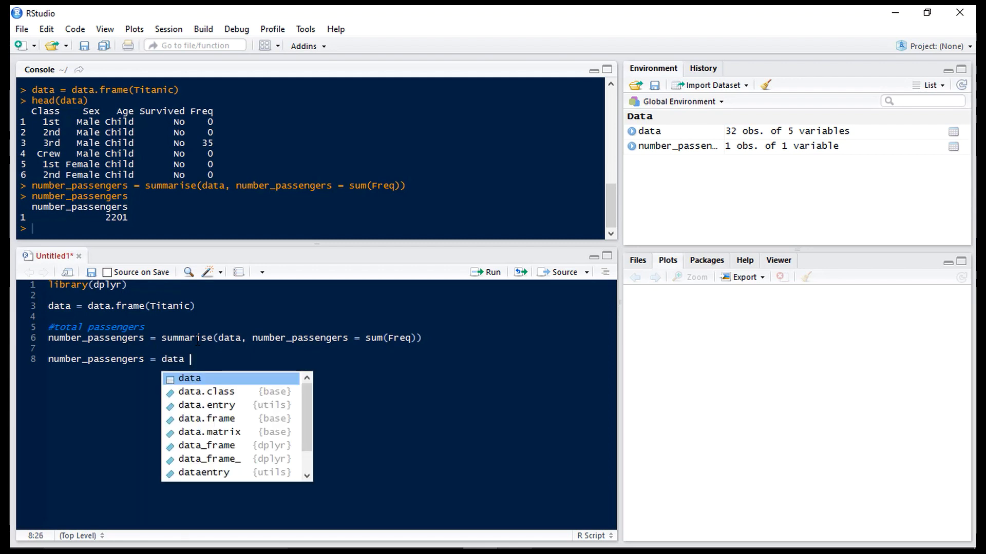
{"action": "type", "text": "%>%"}
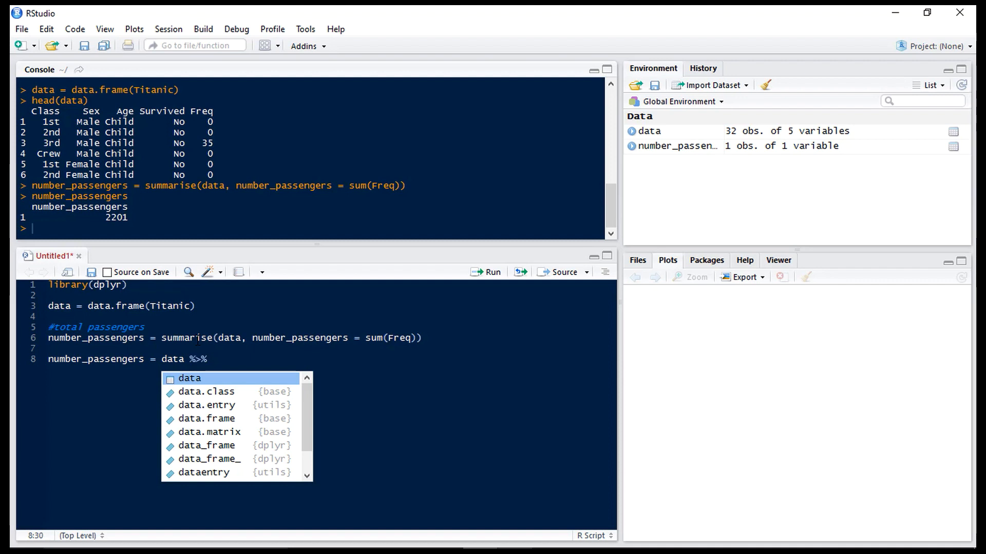
{"action": "key", "text": "Escape"}
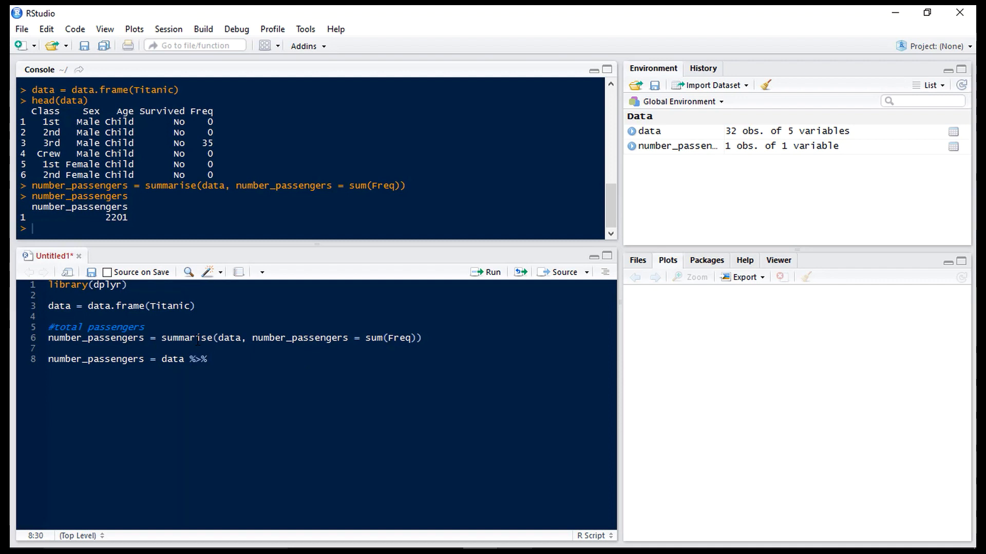
{"action": "type", "text": "s"}
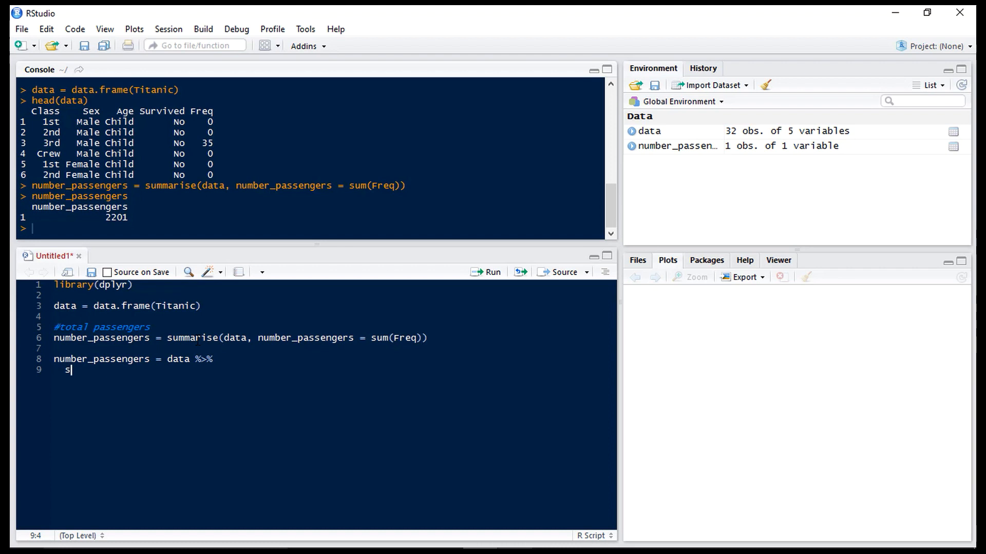
{"action": "type", "text": "um("}
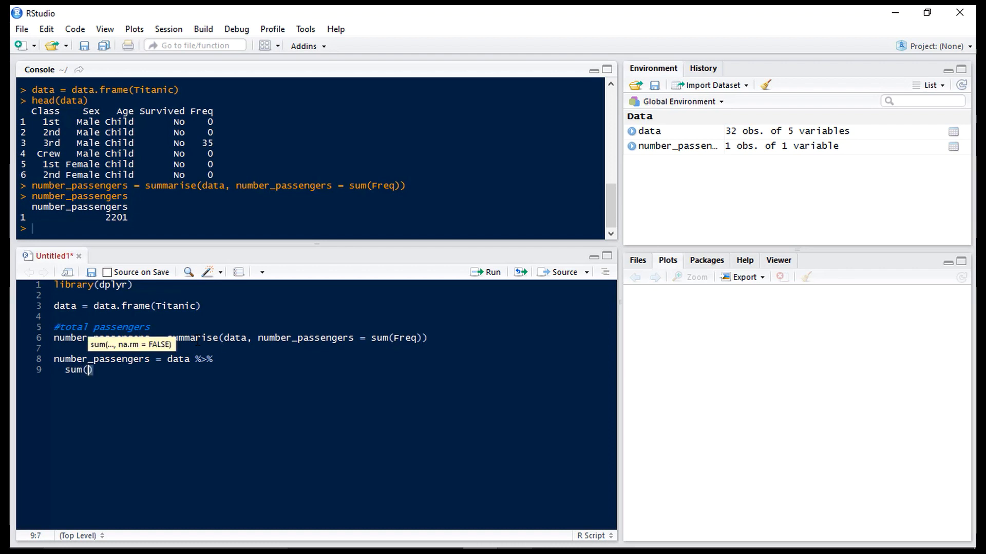
{"action": "type", "text": "summarise"}
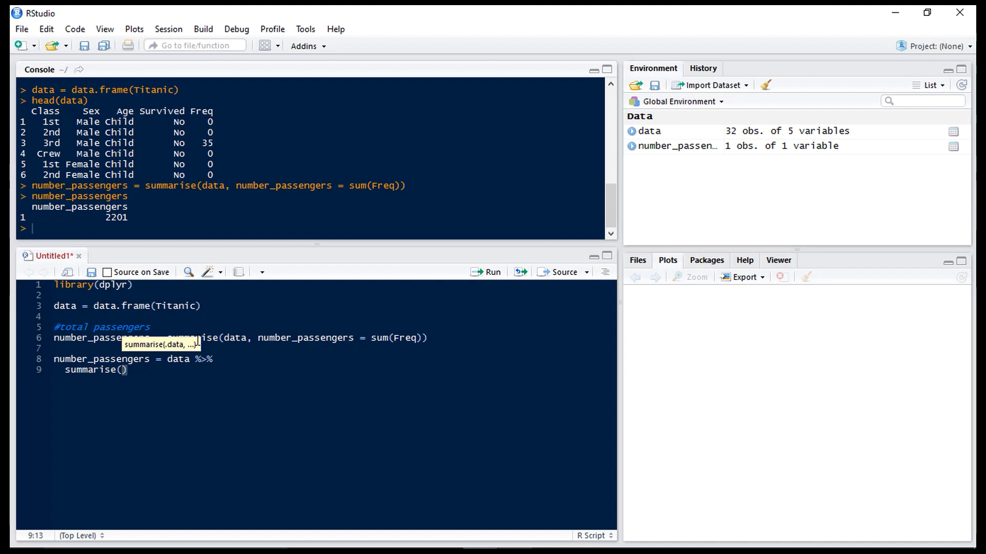
{"action": "type", "text": "number_passengers"}
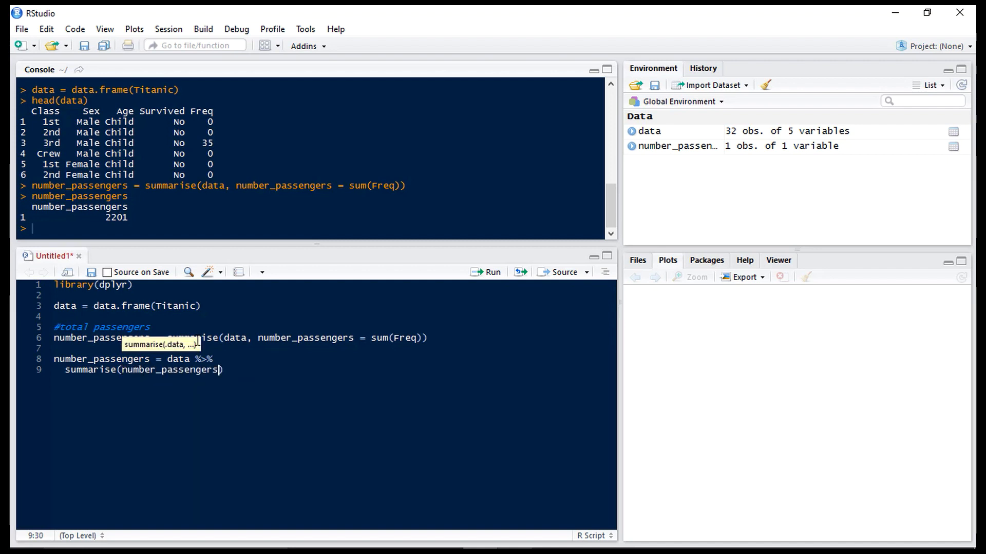
{"action": "type", "text": "= sum"}
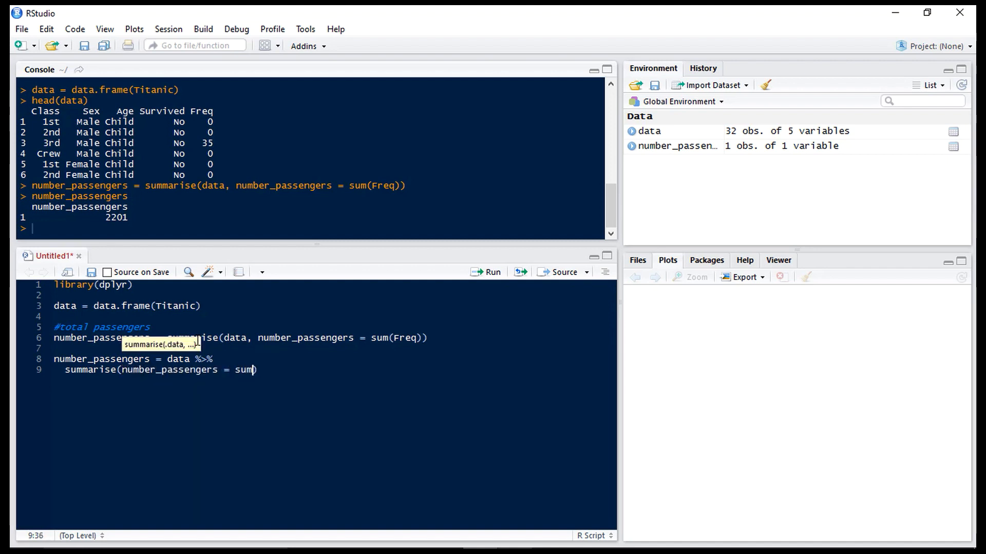
{"action": "type", "text": "Freq"}
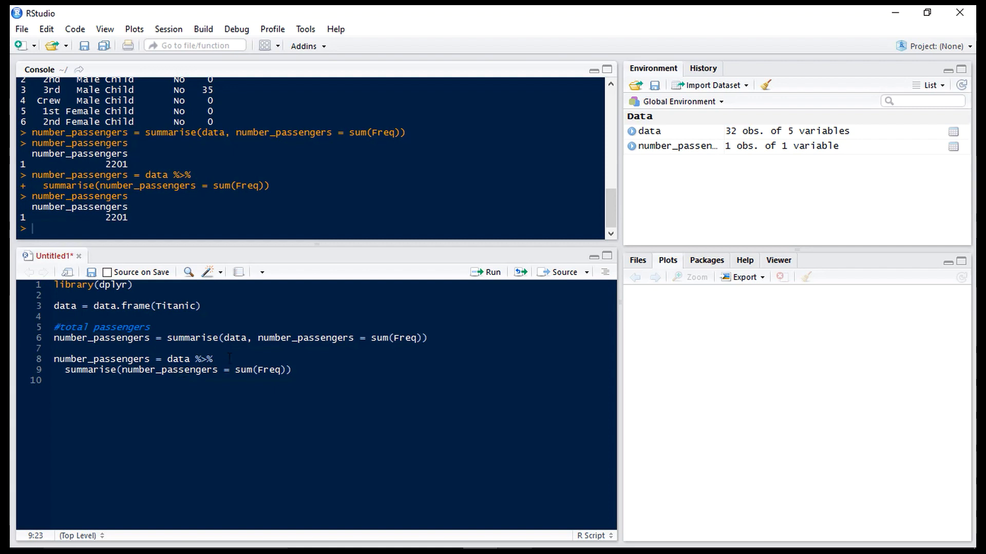
{"action": "double_click", "coordinate": [235, 337]}
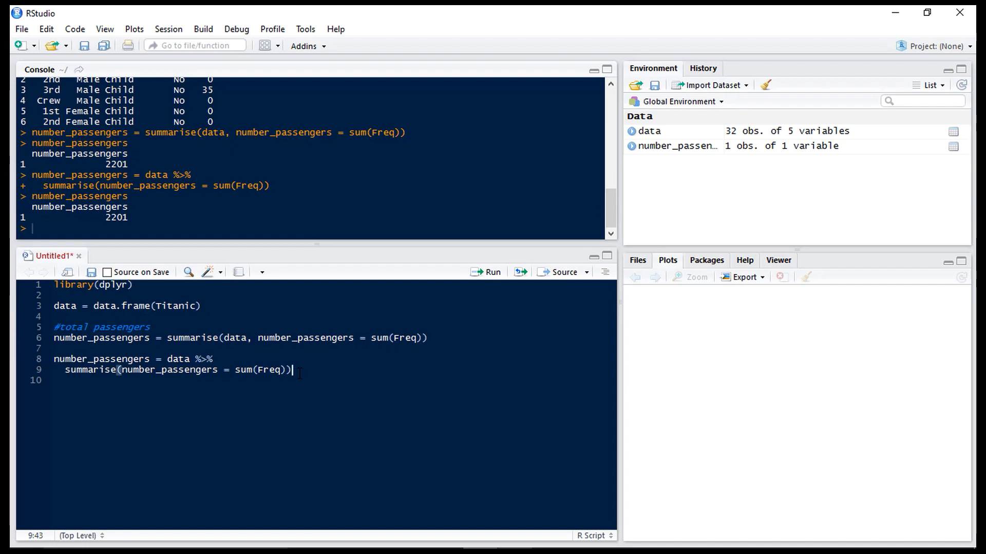
{"action": "key", "text": "Enter"}
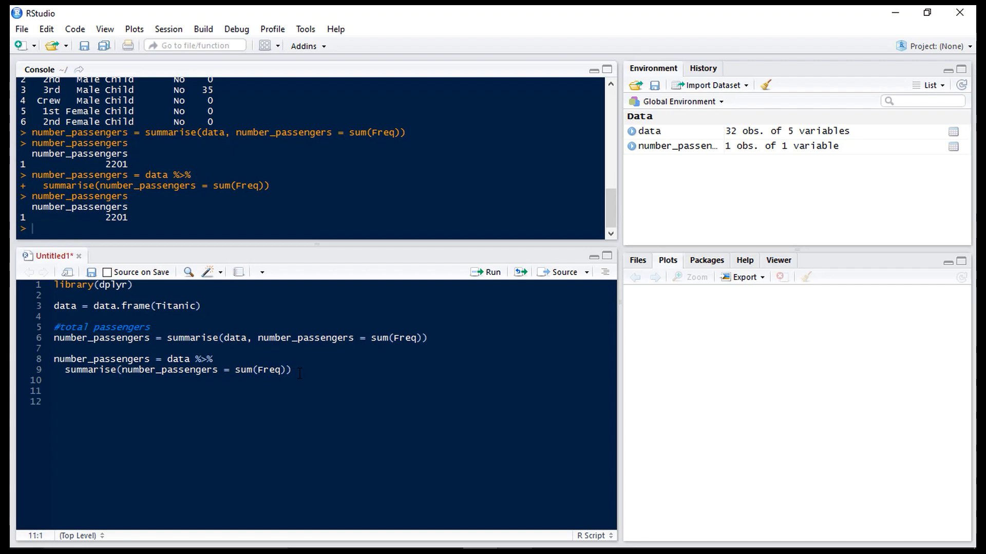
Step: Add a #group_by comment and begin the number_passengers_class assignment
{"action": "type", "text": "#group_by"}
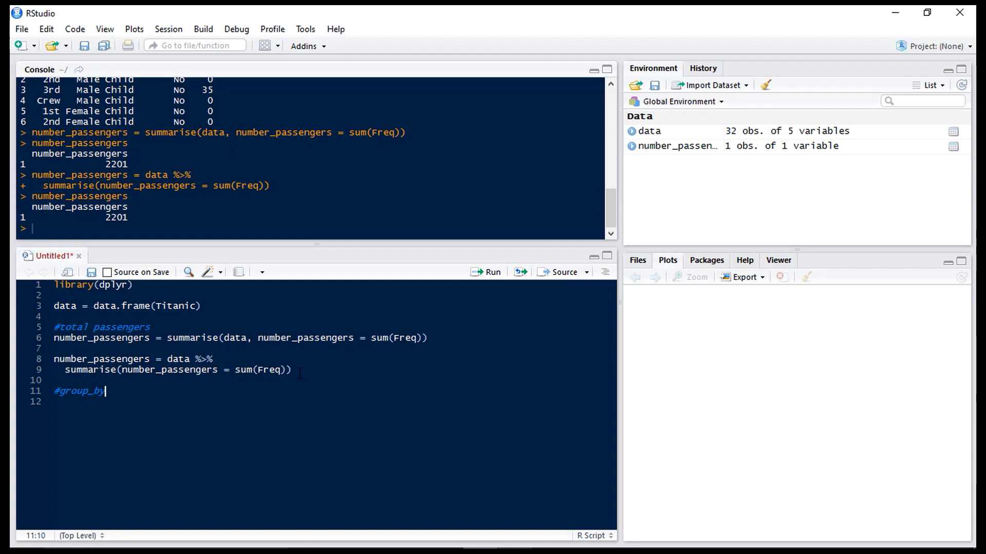
{"action": "key", "text": "Enter"}
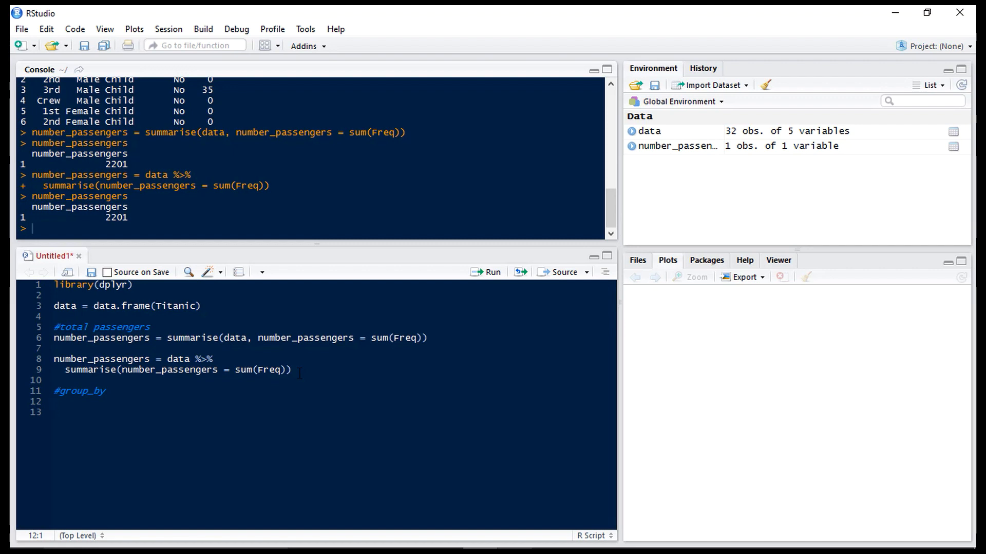
{"action": "type", "text": "number_"}
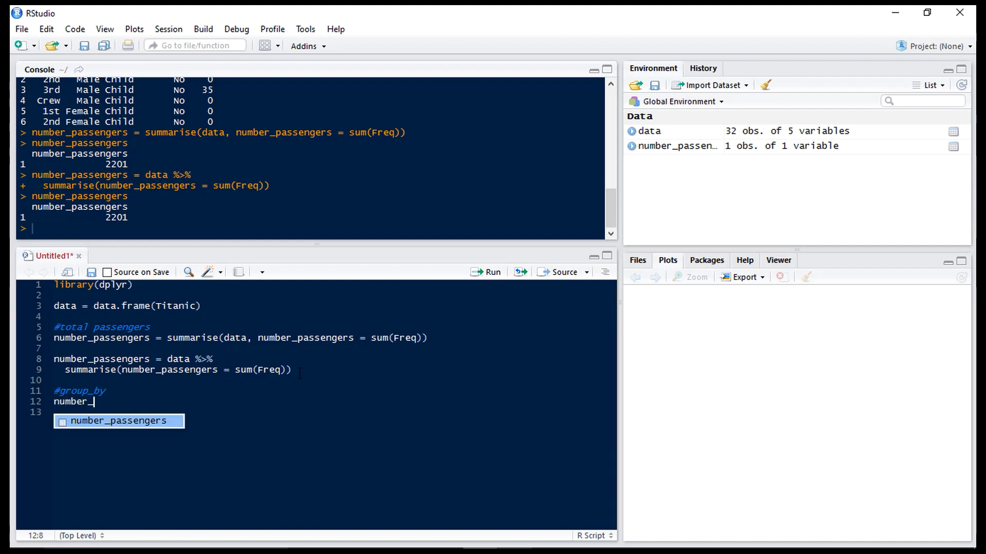
{"action": "type", "text": "passengers_"}
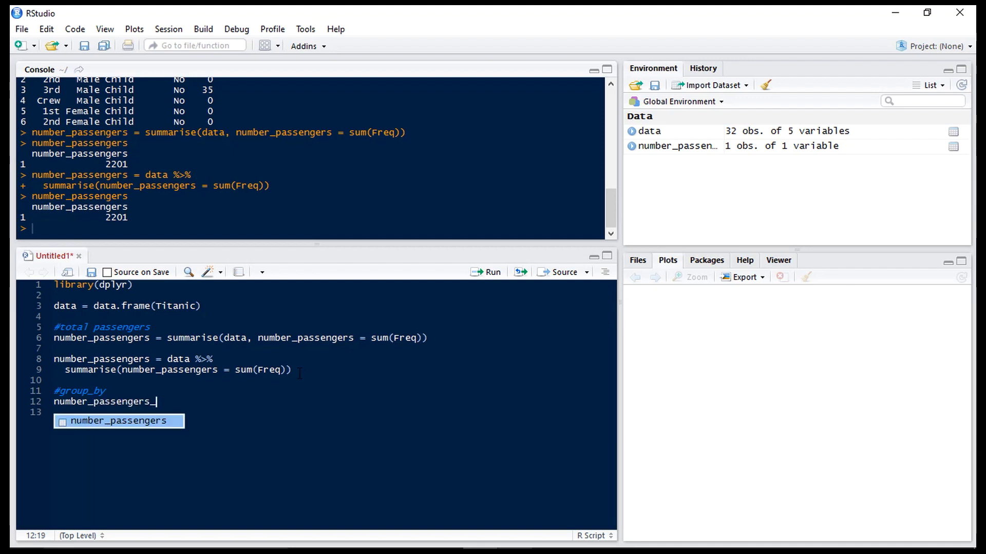
{"action": "type", "text": "class ="}
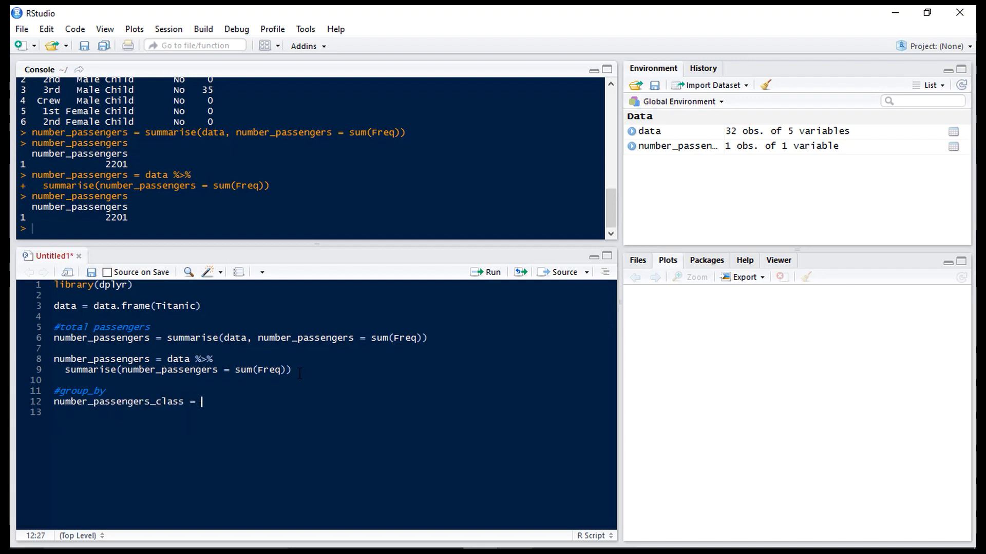
Step: Pipe data through group_by(Class) and summarise sum(Freq), giving totals 325, 285, 706, 885
{"action": "type", "text": "data"}
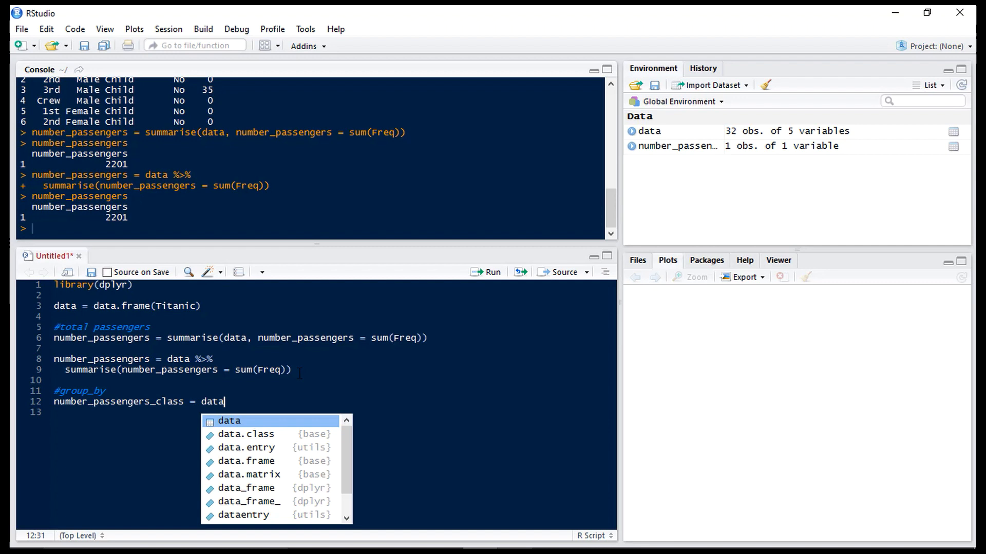
{"action": "type", "text": "%>% d"}
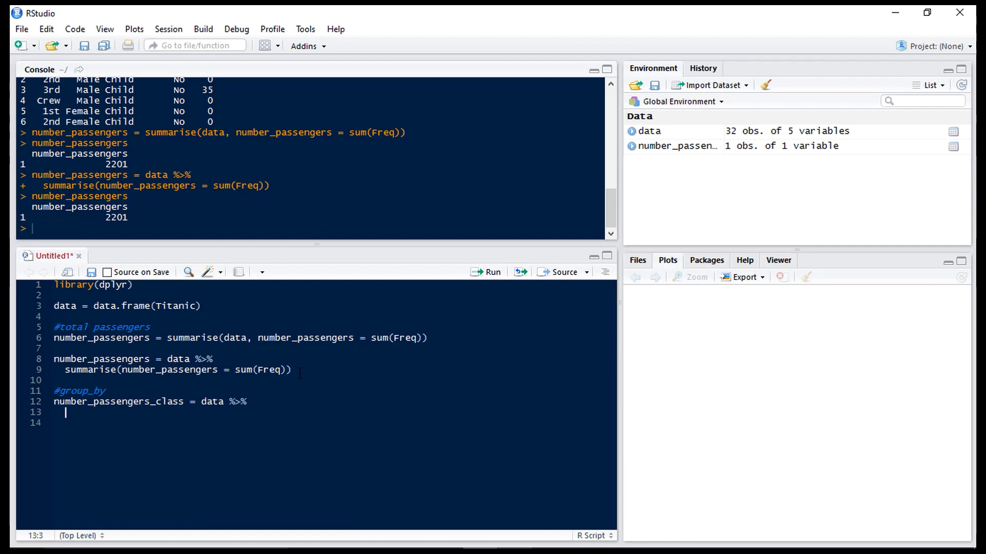
{"action": "type", "text": "group_by("}
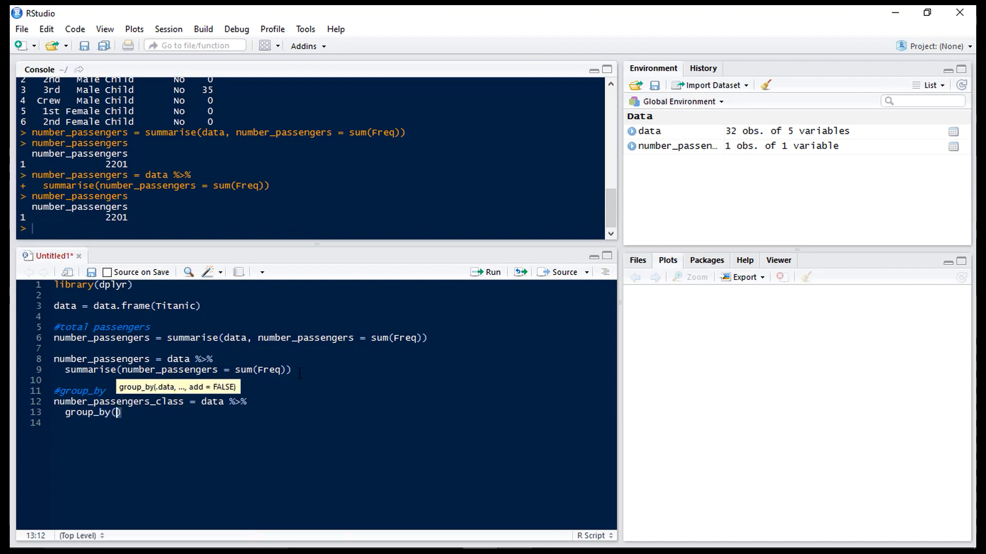
{"action": "type", "text": "C"}
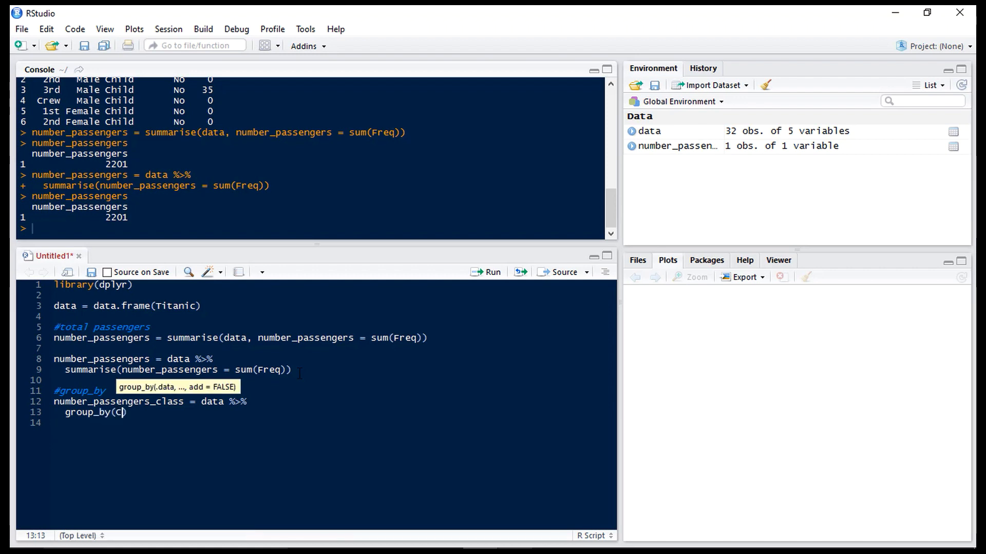
{"action": "type", "text": "lass"}
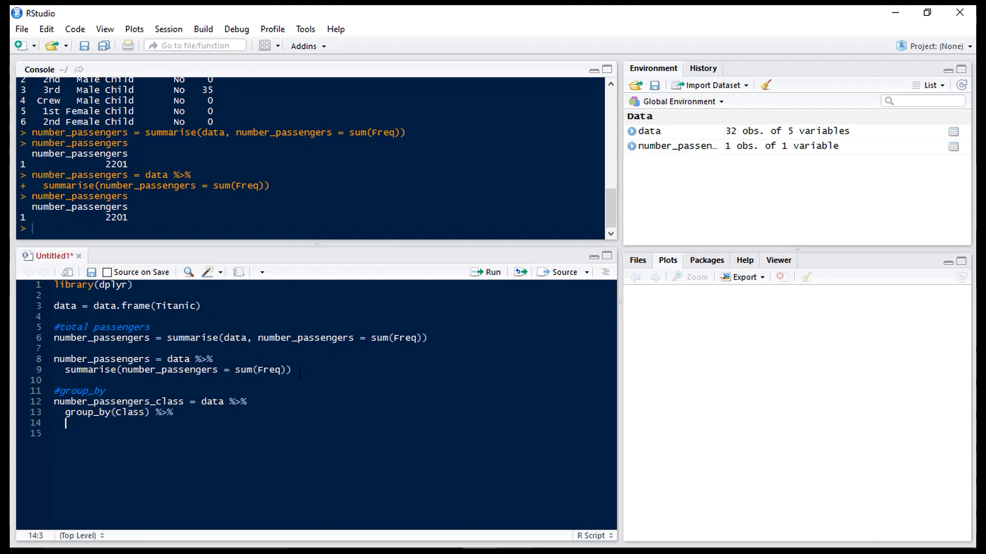
{"action": "type", "text": "summarise("}
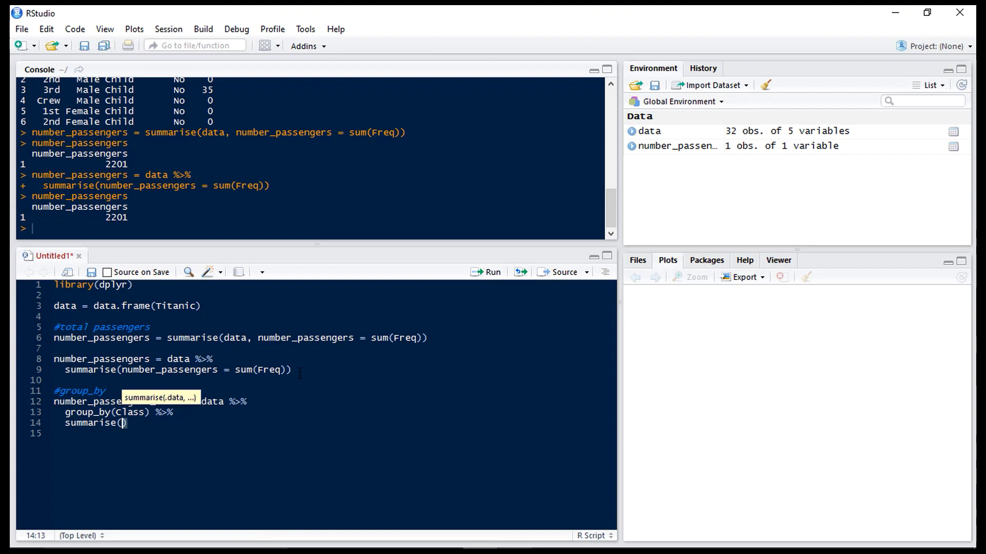
{"action": "type", "text": "number_passengers ="}
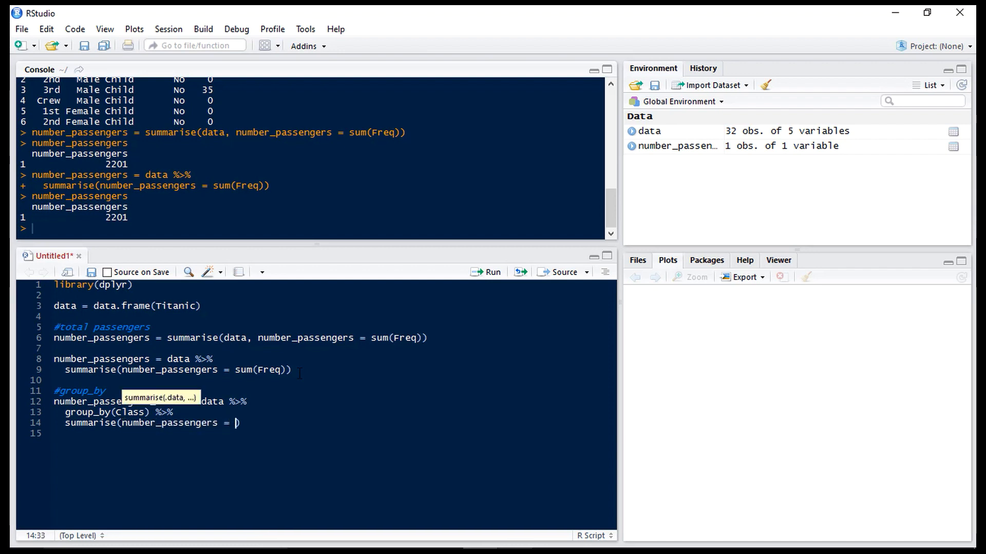
{"action": "type", "text": "sum(Freq"}
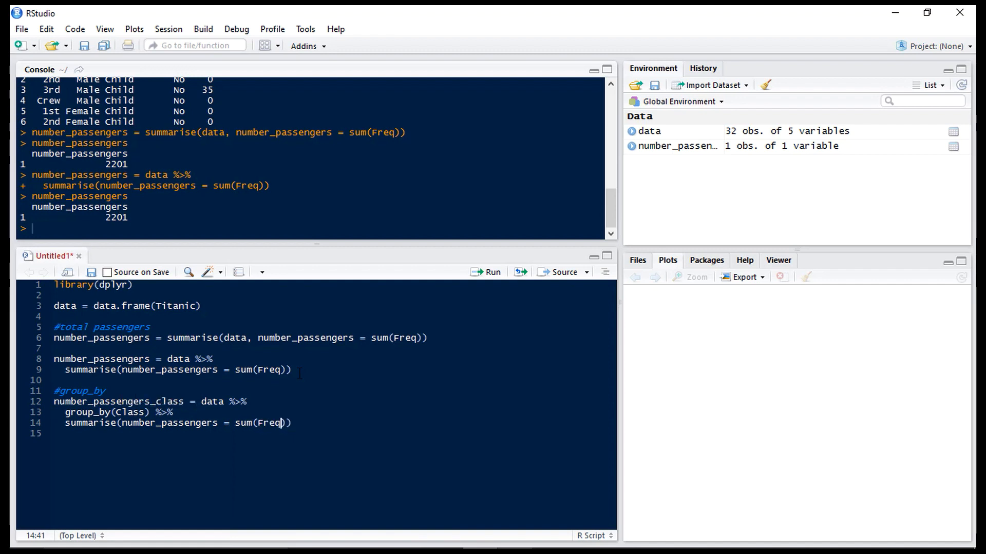
{"action": "left_click", "coordinate": [487, 272]}
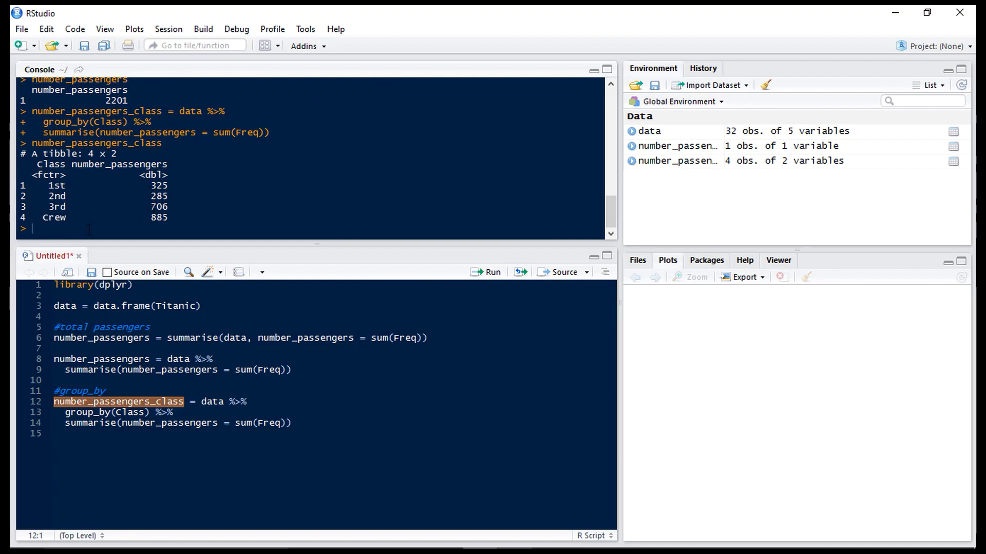
{"action": "mouse_move", "coordinate": [144, 225]}
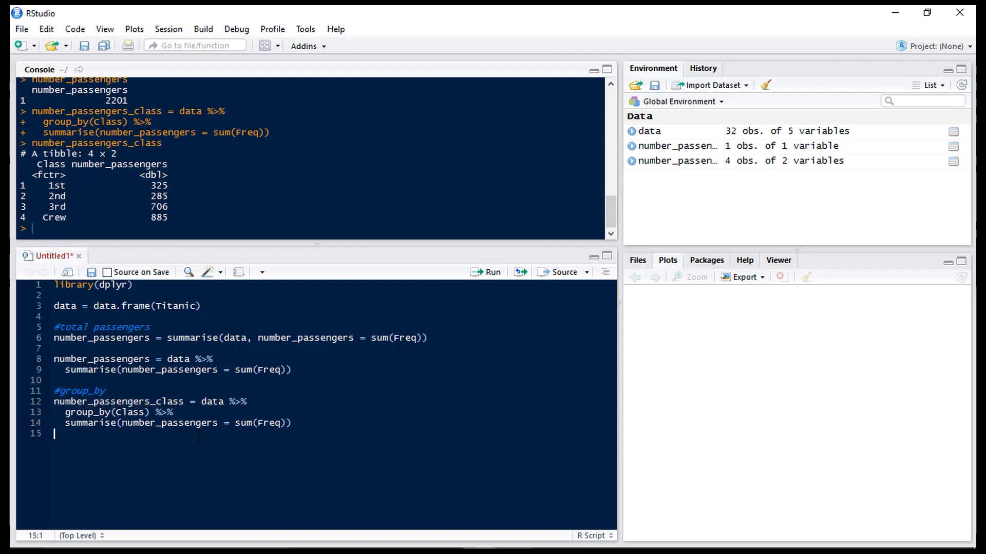
Step: Write data_sex_age_freq = data %>% select(Sex, Age, Freq) in the script
{"action": "type", "text": "#select"}
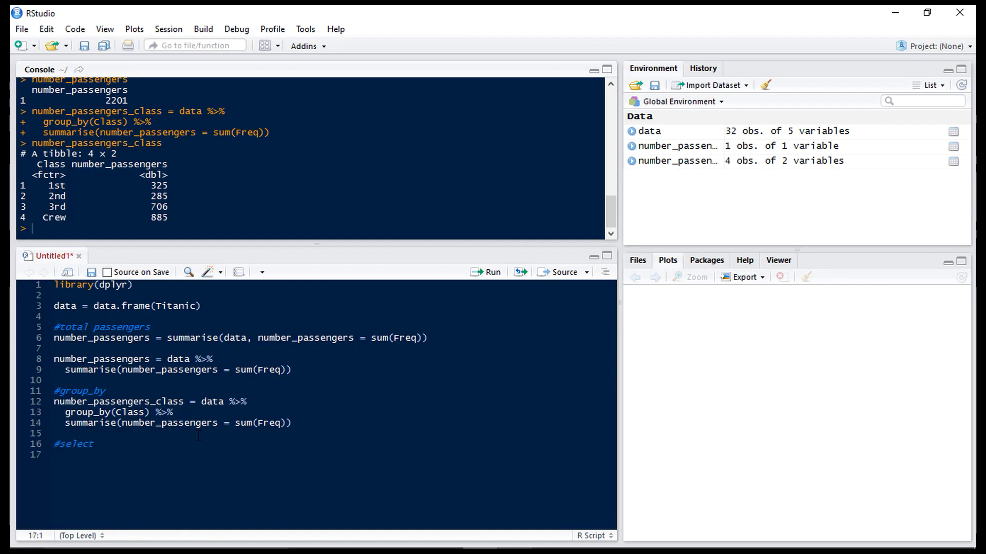
{"action": "type", "text": "data_sex_"}
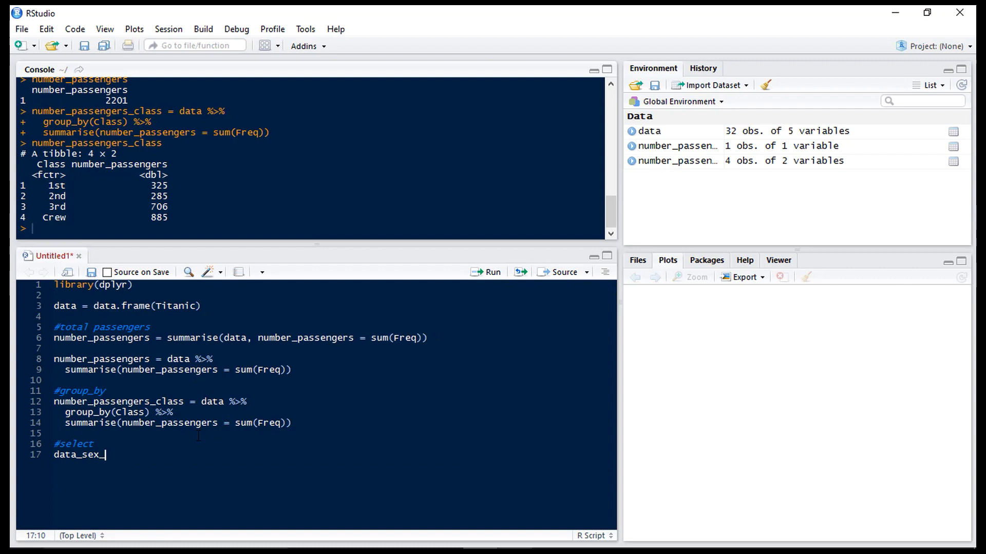
{"action": "type", "text": "age_"}
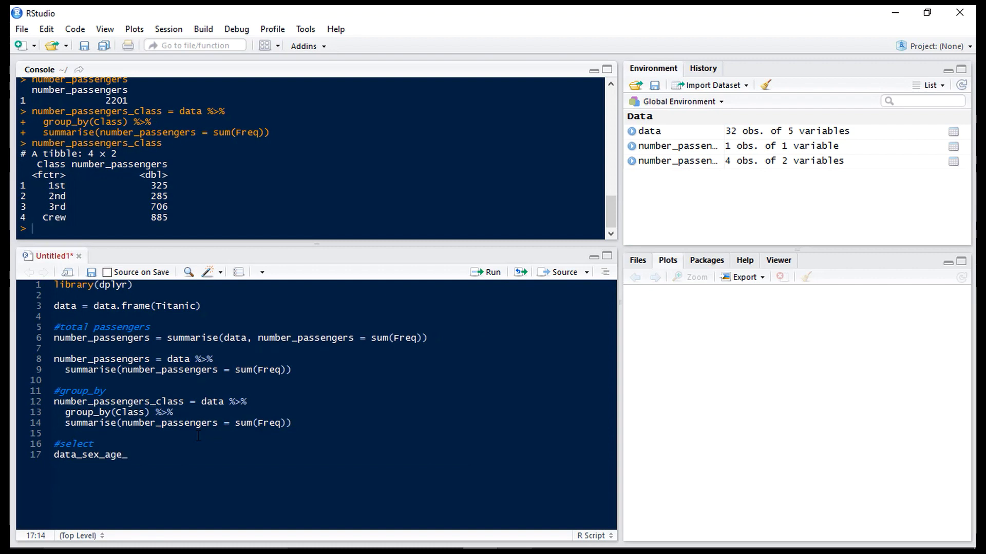
{"action": "type", "text": "freq ="}
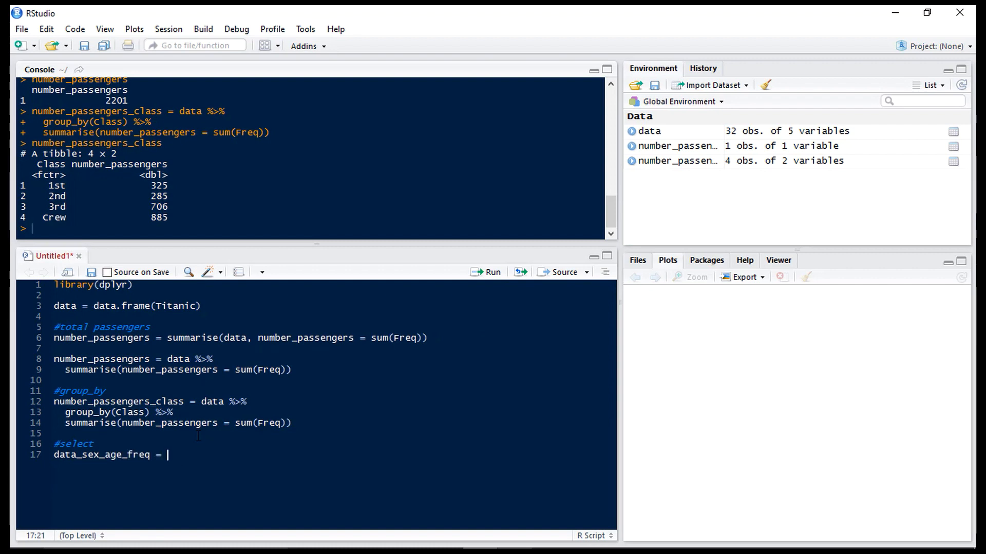
{"action": "type", "text": "data %>%"}
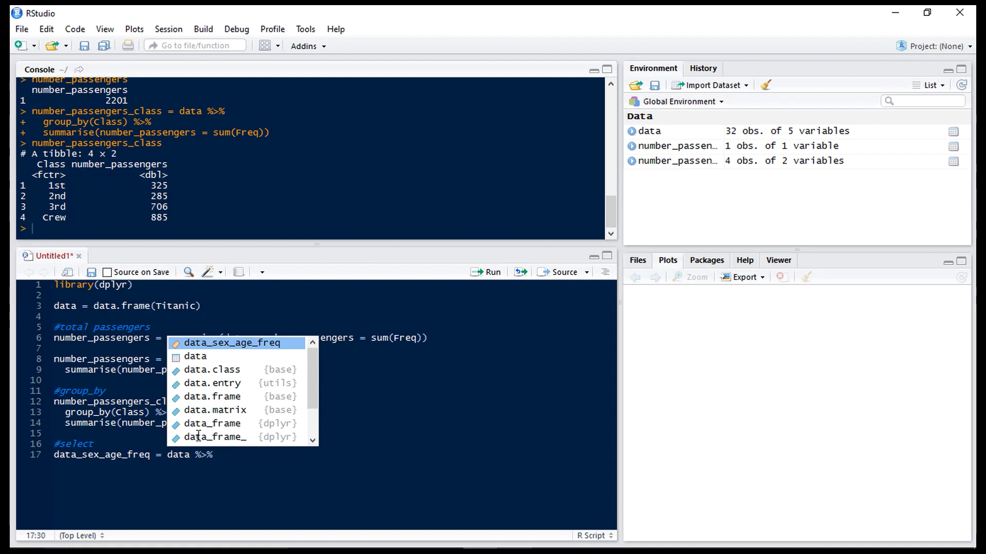
{"action": "type", "text": "sel"}
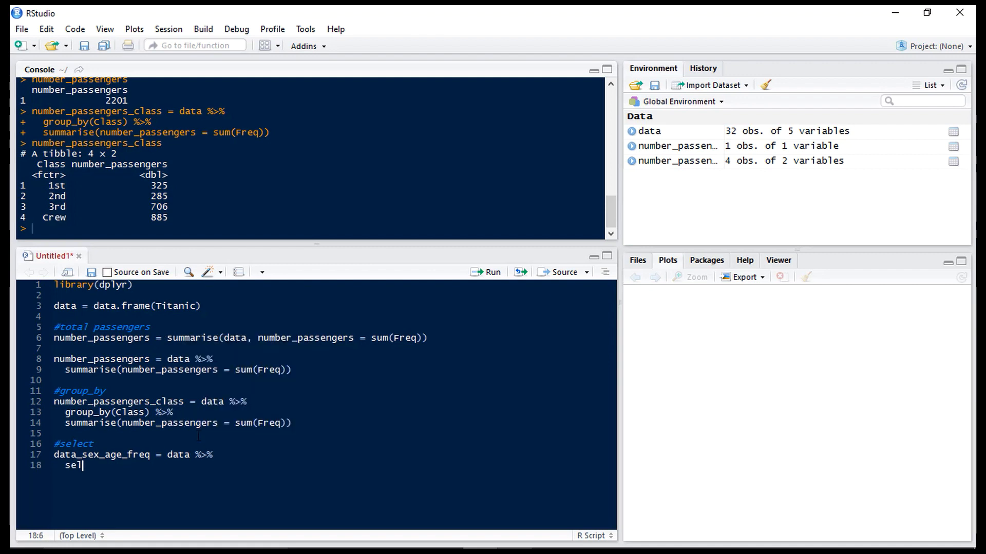
{"action": "type", "text": "ect()"}
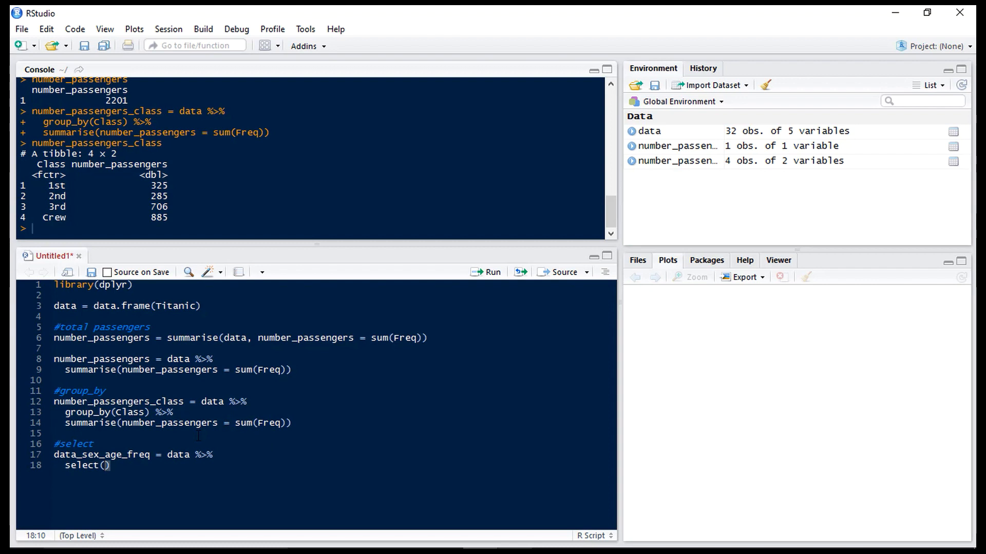
{"action": "type", "text": "Sex, A"}
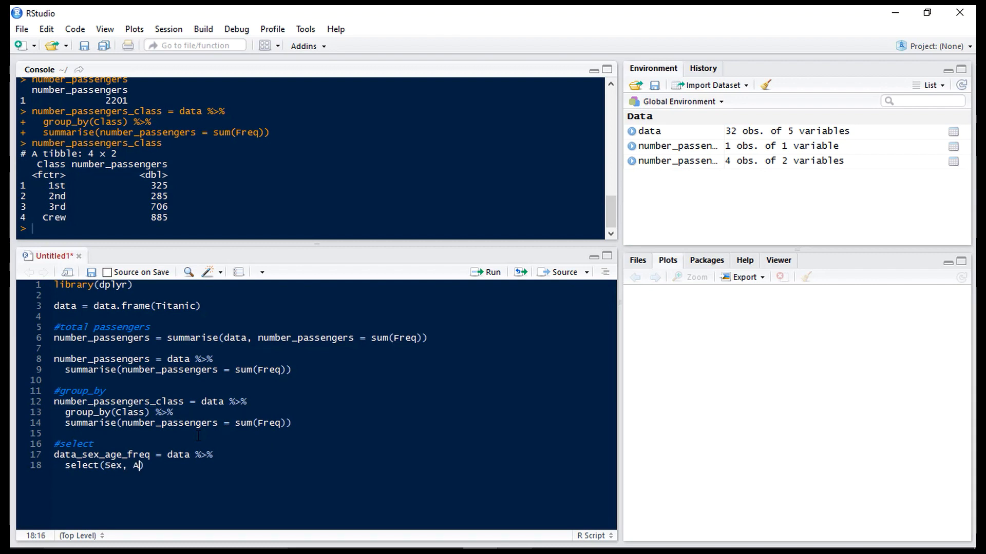
{"action": "type", "text": "ge,"}
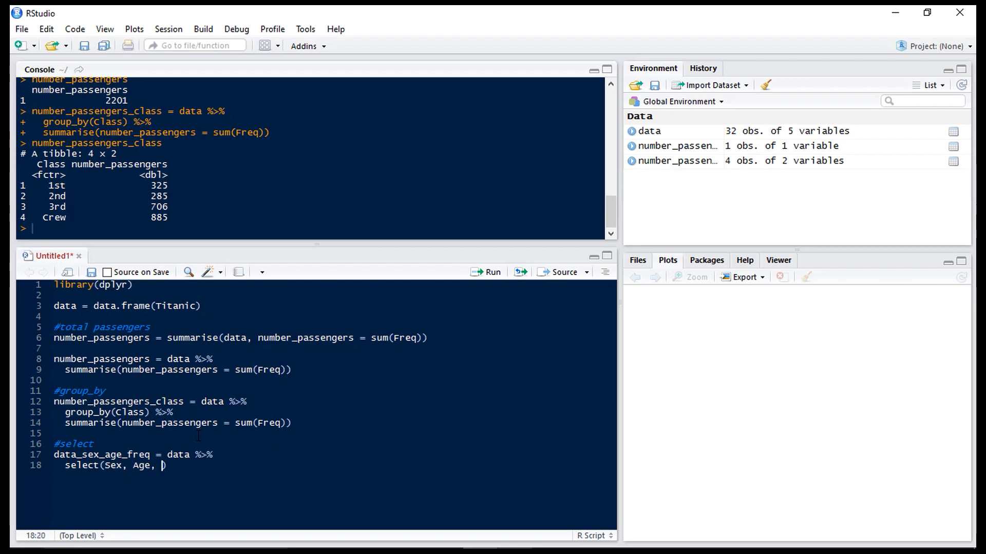
{"action": "type", "text": "Freq"}
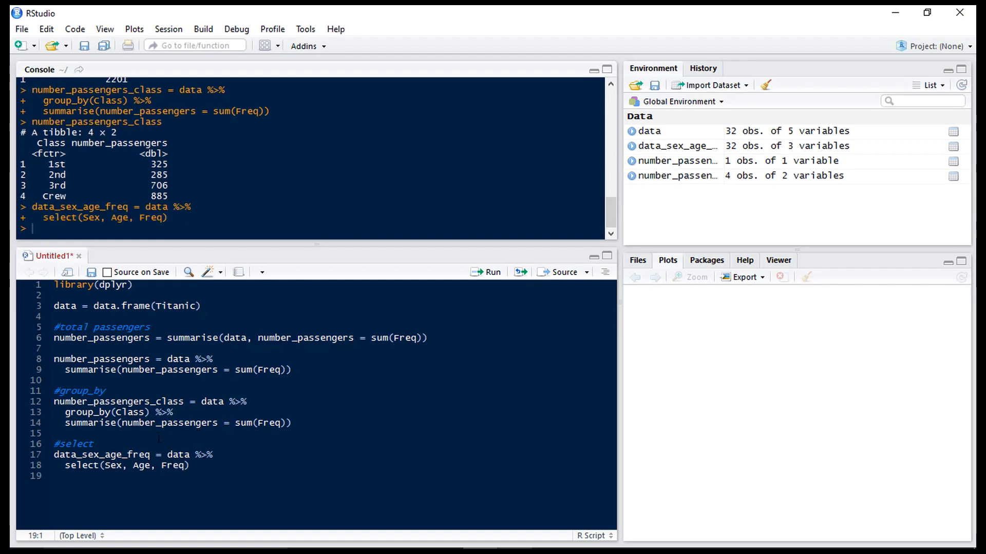
Step: Preview data_sex_age_freq's first six rows, 32 observations of 3 variables
{"action": "double_click", "coordinate": [100, 455]}
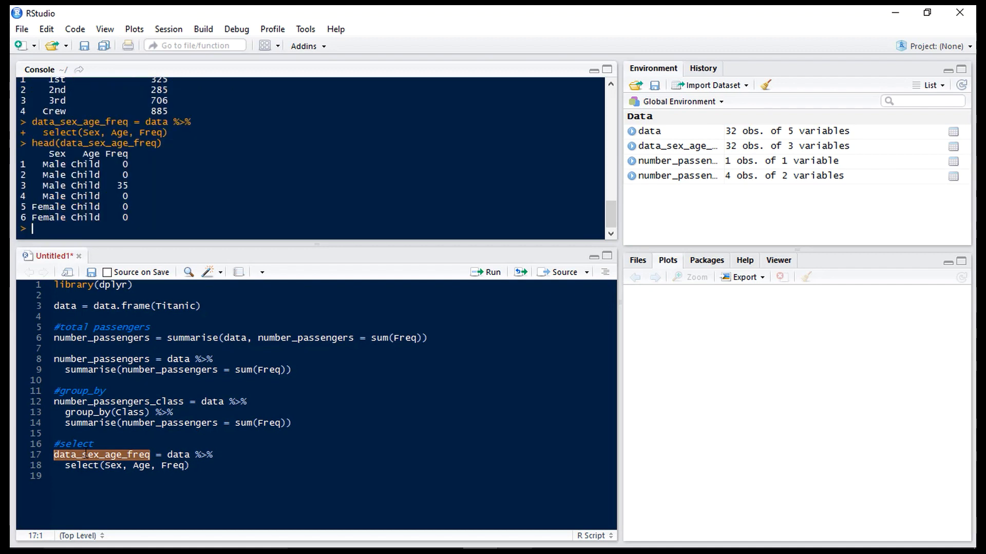
{"action": "left_click", "coordinate": [190, 465]}
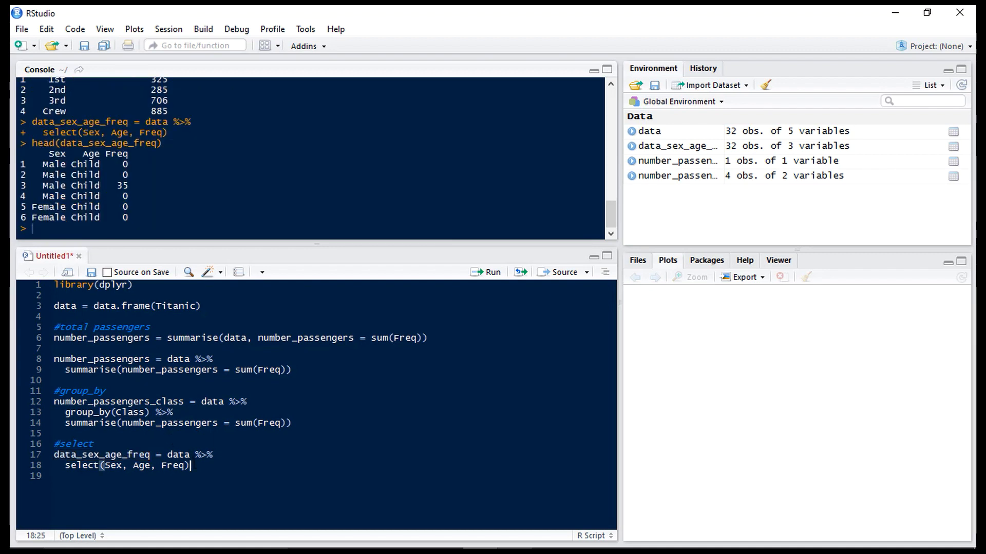
{"action": "key", "text": "Enter"}
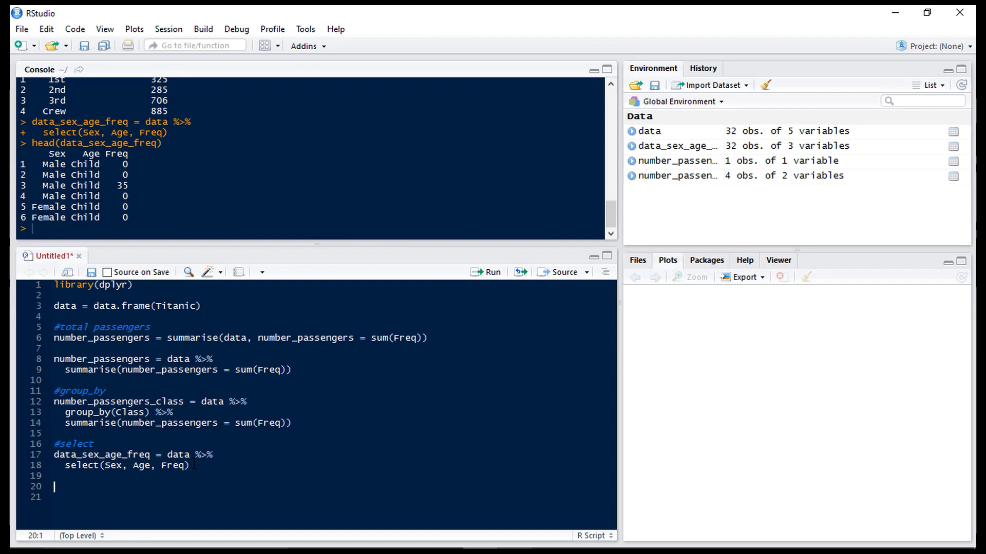
Step: Under #mutate, create data2 with Freq_10 = Freq * 10 and preview it with head(data2)
{"action": "type", "text": "#mutate"}
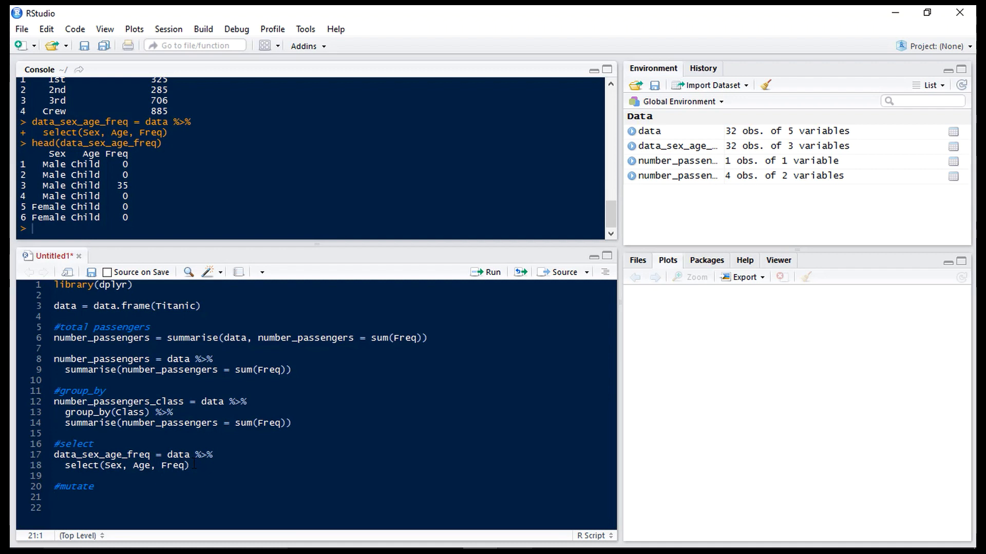
{"action": "type", "text": "data2 = data %>%"}
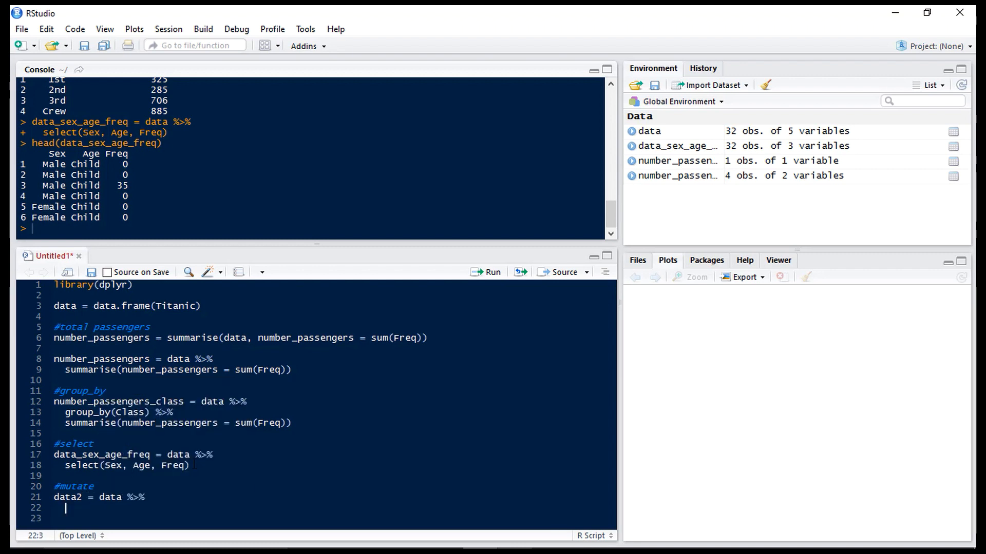
{"action": "type", "text": "nu"}
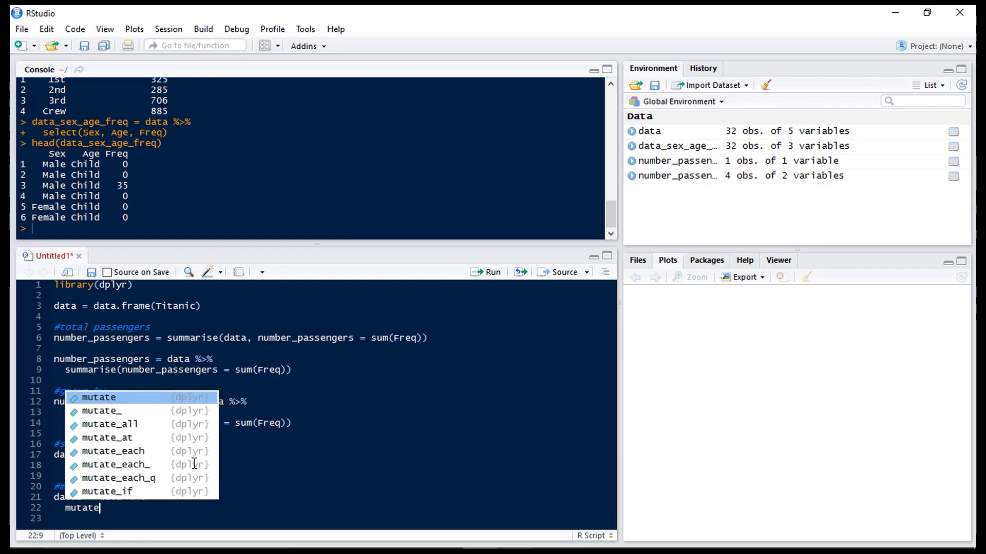
{"action": "mouse_move", "coordinate": [98, 398]}
{"action": "type", "text": "(Freq"}
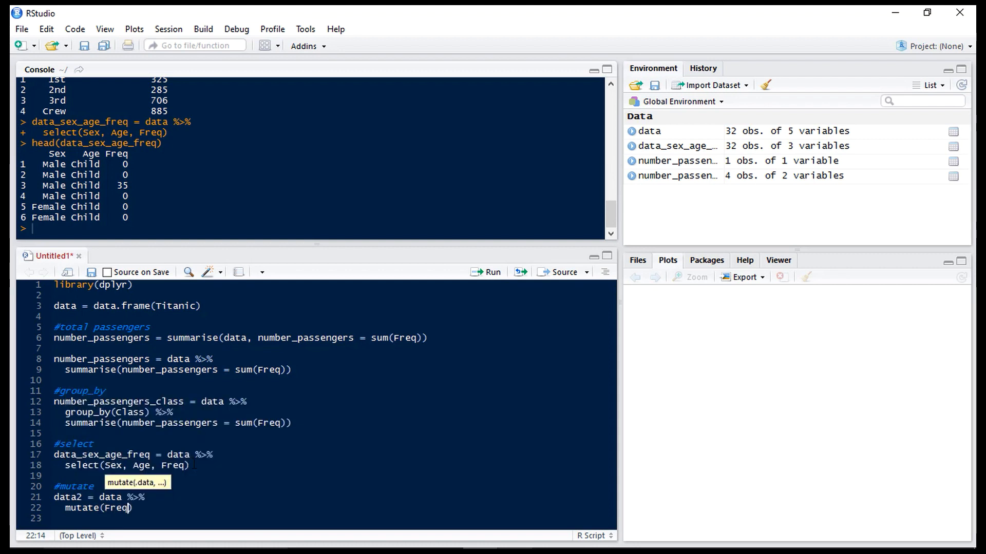
{"action": "type", "text": "_10 ="}
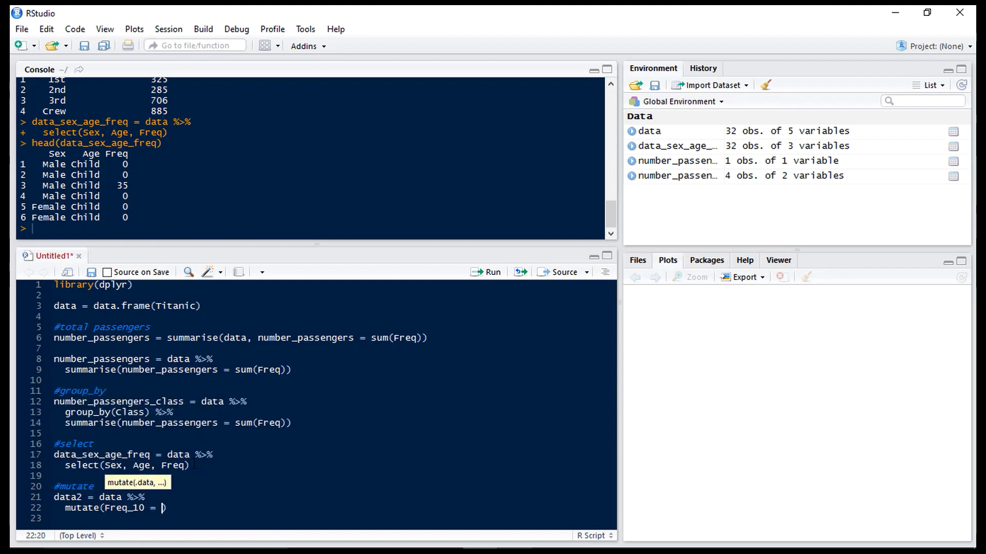
{"action": "type", "text": "Freq *"}
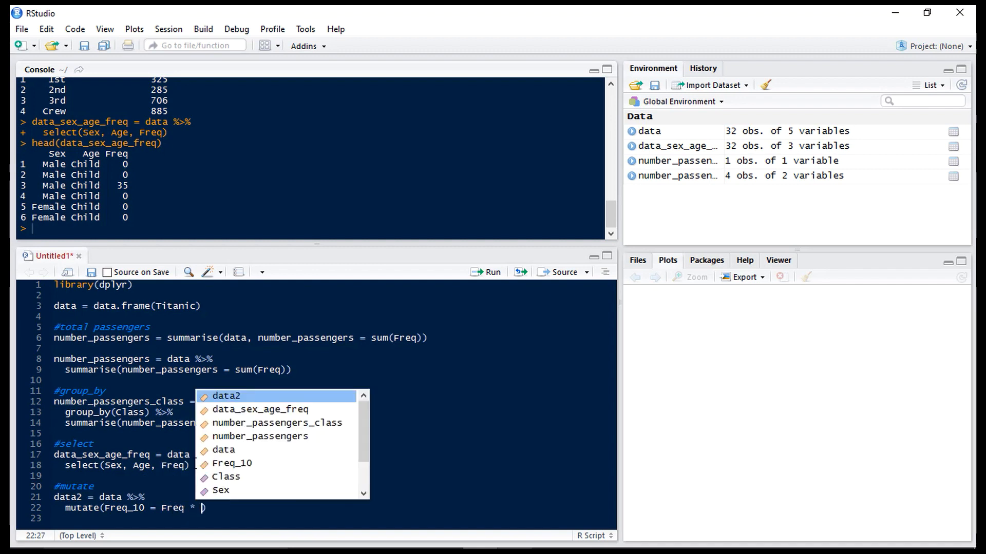
{"action": "type", "text": "10"}
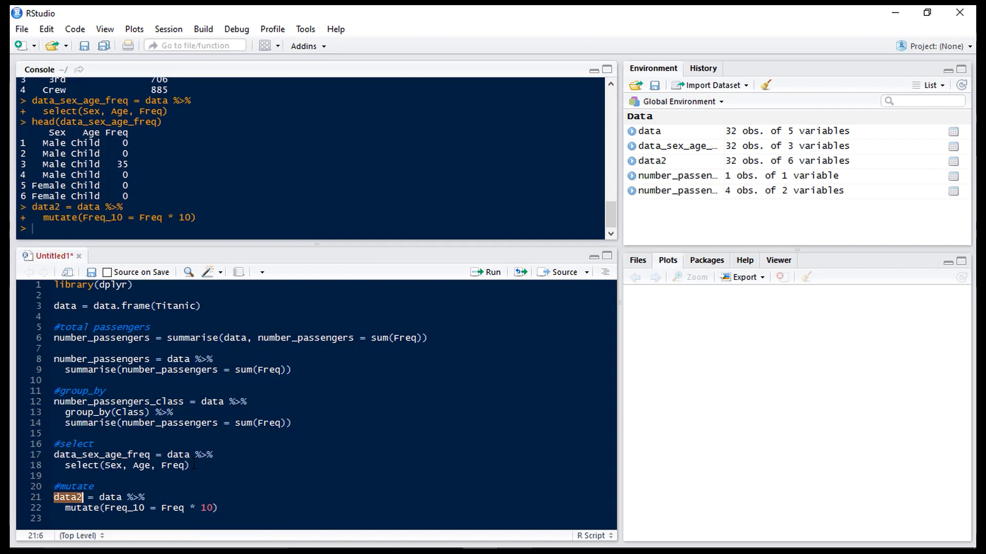
{"action": "type", "text": "head()"}
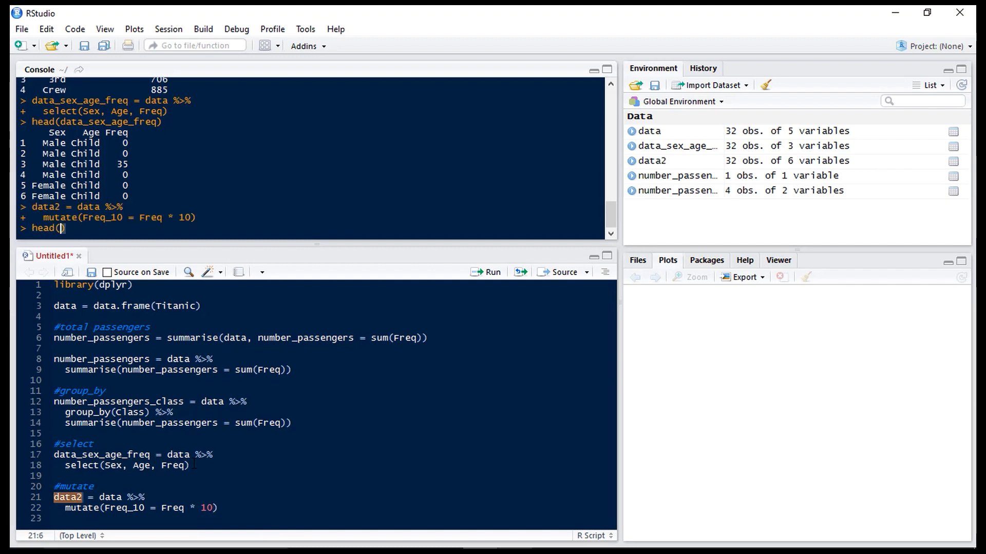
{"action": "type", "text": "data2)"}
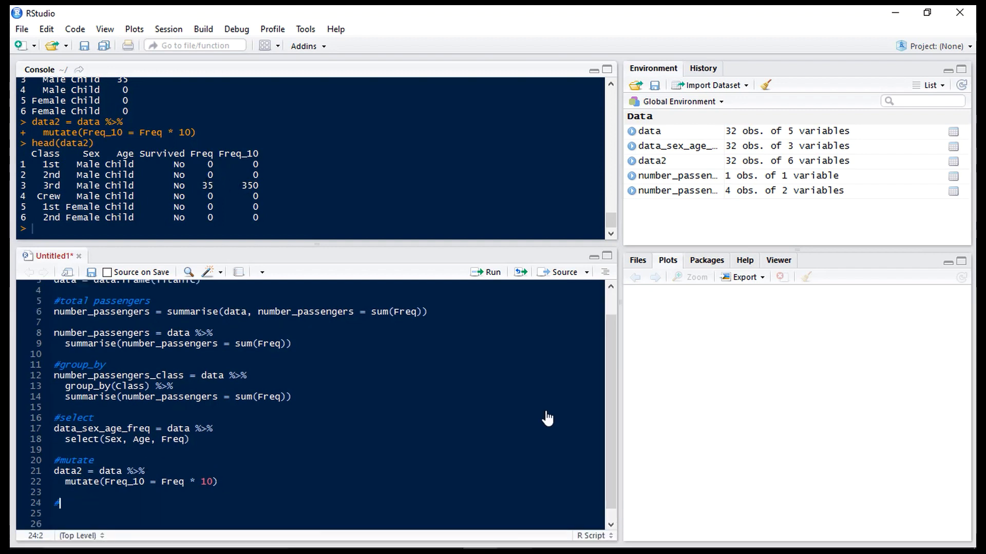
Step: Under #filter, create data_female = data %>% filter(Sex == "Female"), 16 observations
{"action": "type", "text": "#filter"}
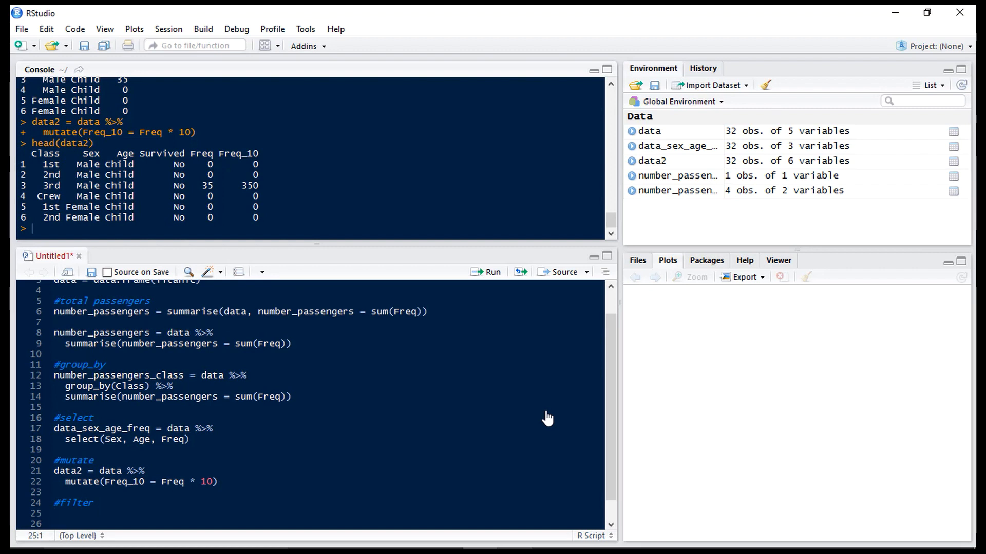
{"action": "type", "text": "data_female"}
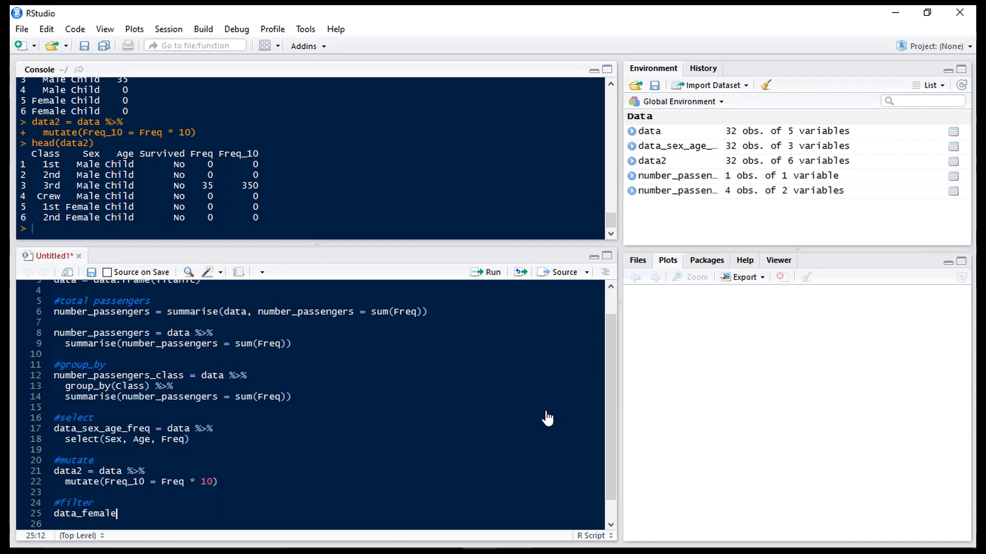
{"action": "type", "text": "= data %>%"}
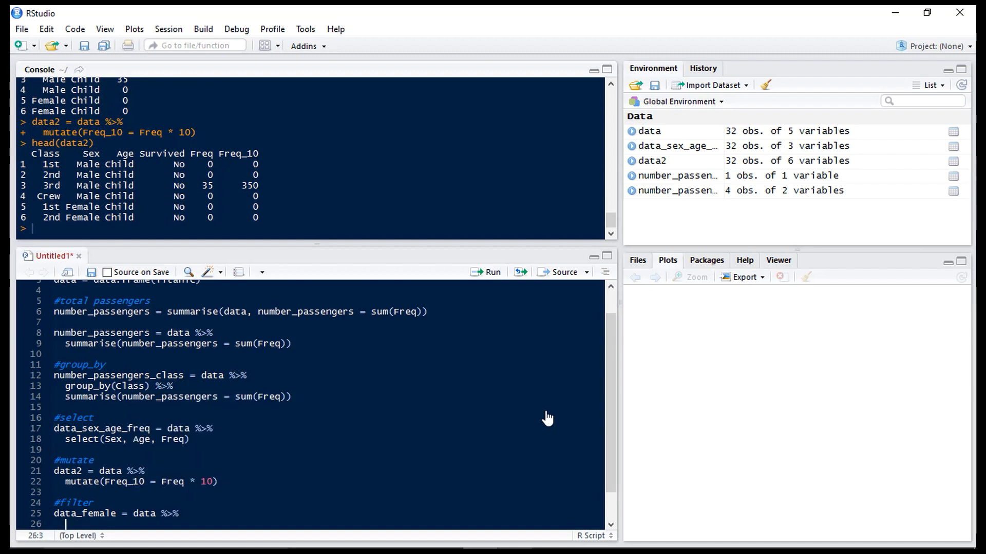
{"action": "type", "text": "filter()"}
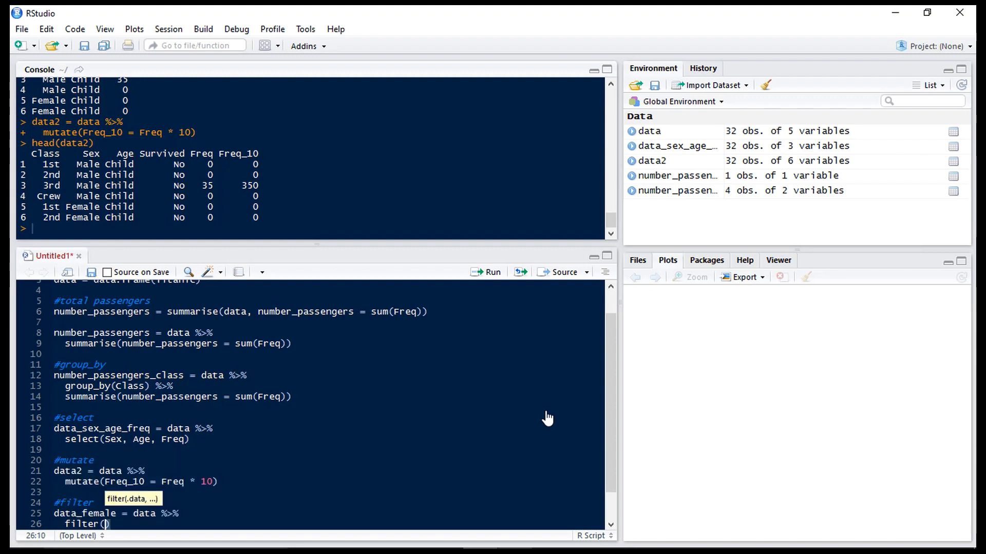
{"action": "type", "text": "Sex ="}
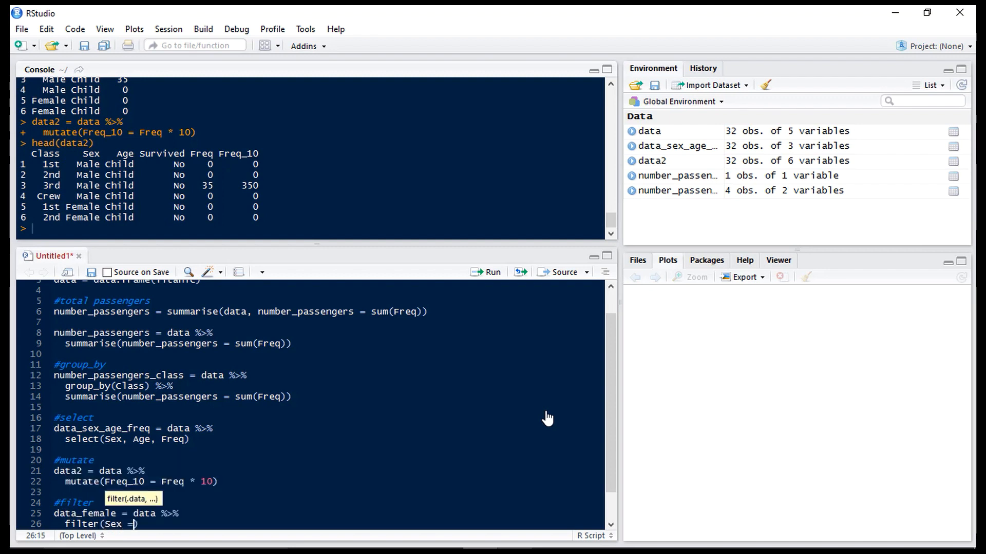
{"action": "type", "text": "="}
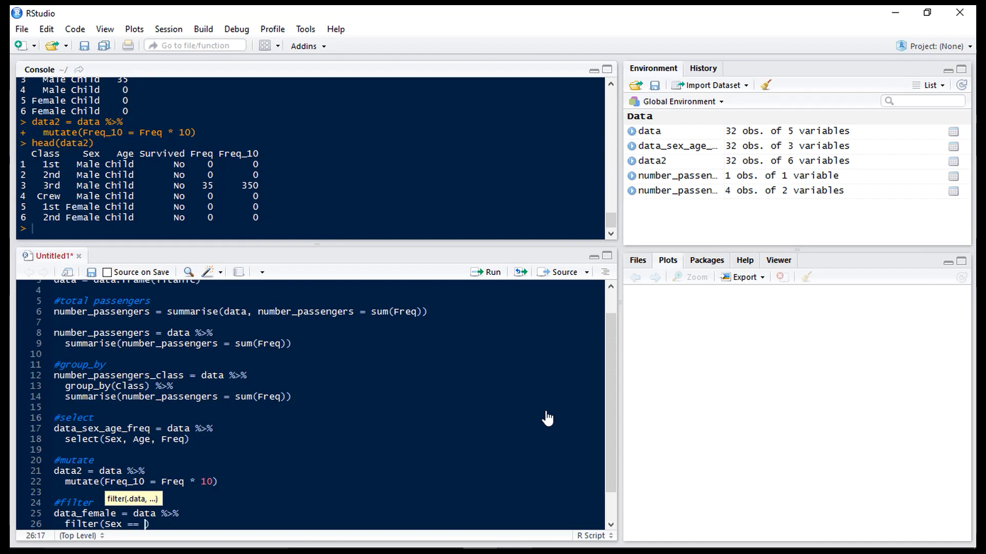
{"action": "type", "text": "\"Female\""}
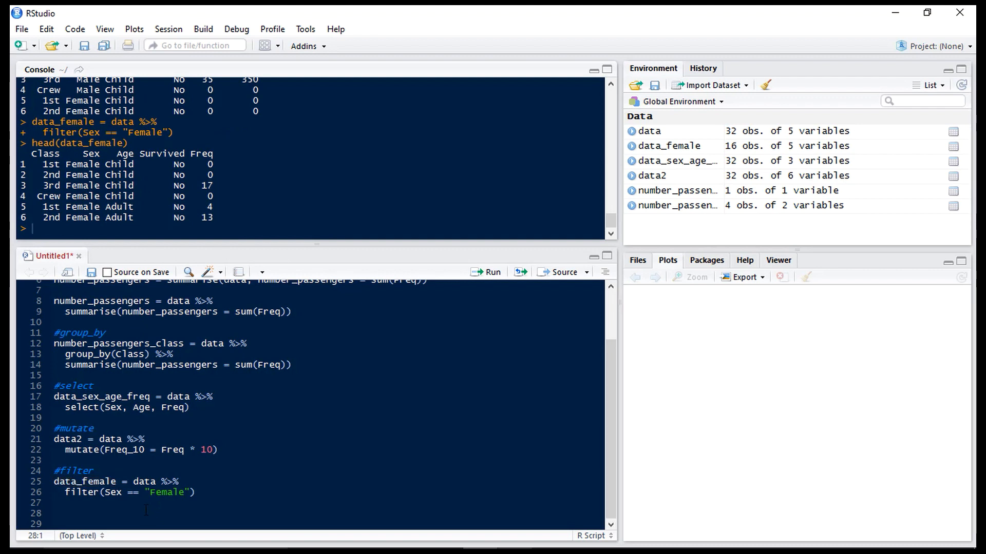
Step: Under #arrange, reassign data = data %>% arrange(Freq), listing zero-frequency rows first
{"action": "type", "text": "#a"}
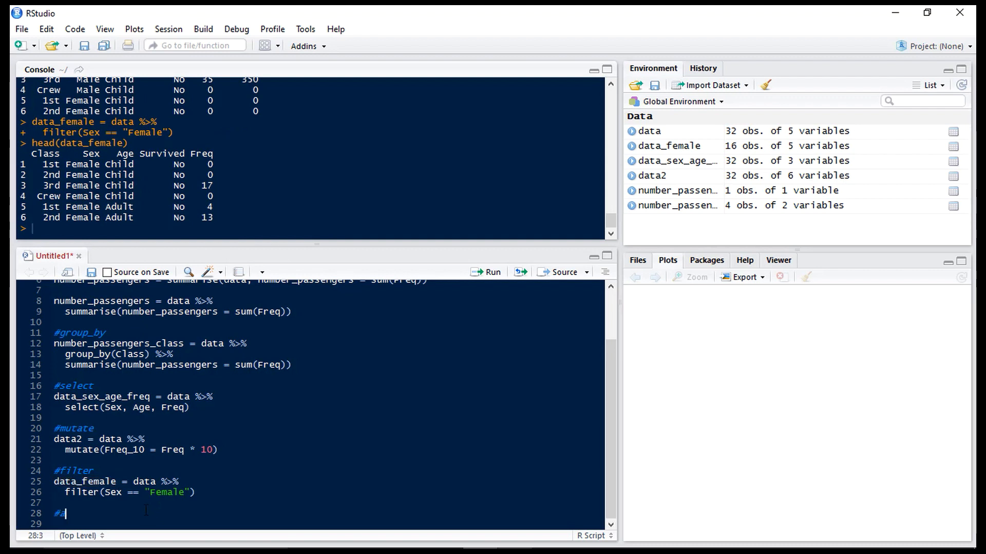
{"action": "type", "text": "rrange"}
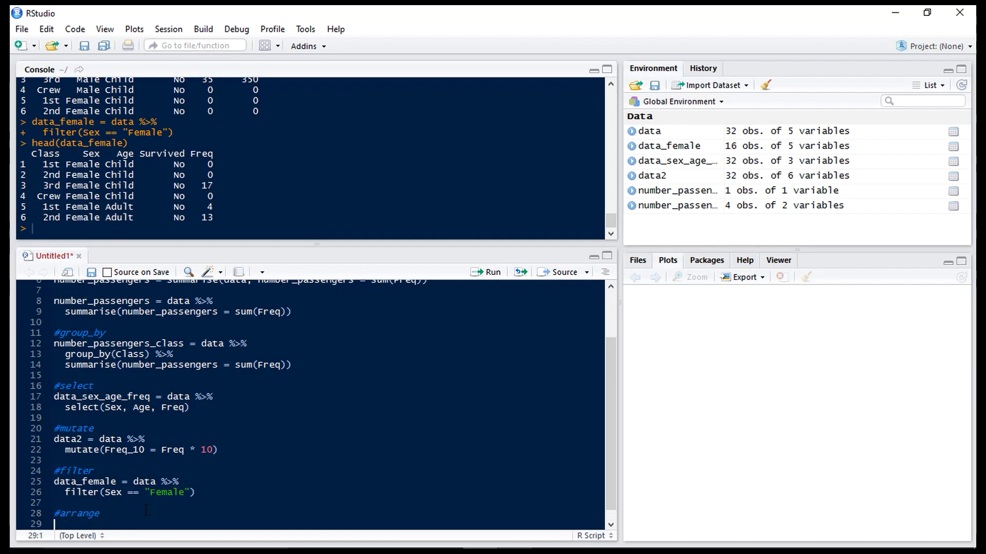
{"action": "type", "text": "data ="}
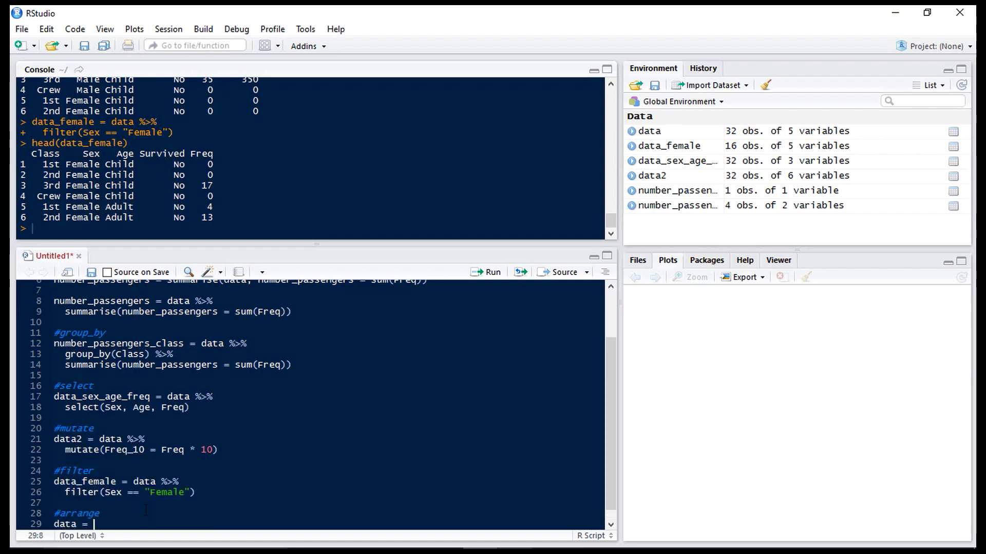
{"action": "type", "text": "data %>%"}
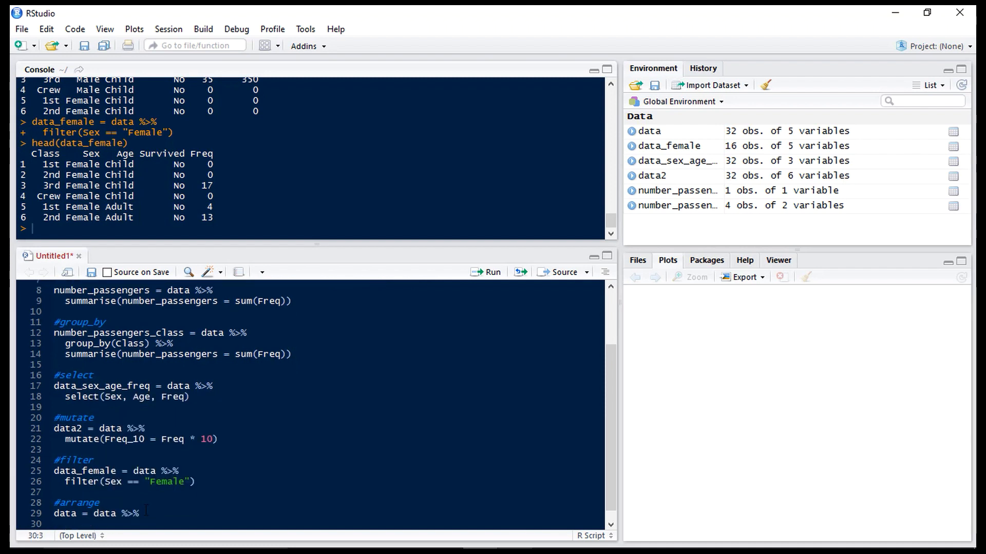
{"action": "type", "text": "arrange("}
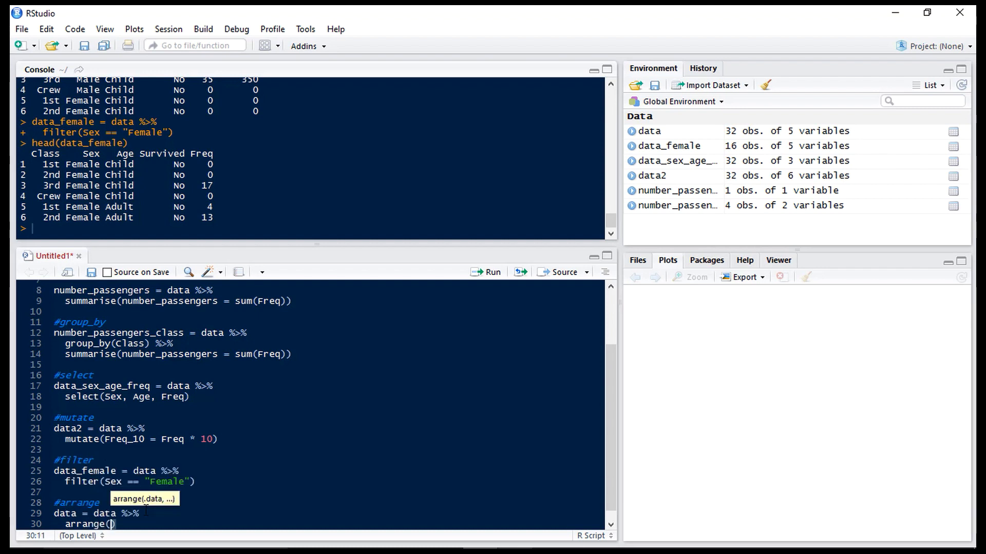
{"action": "type", "text": "Freq"}
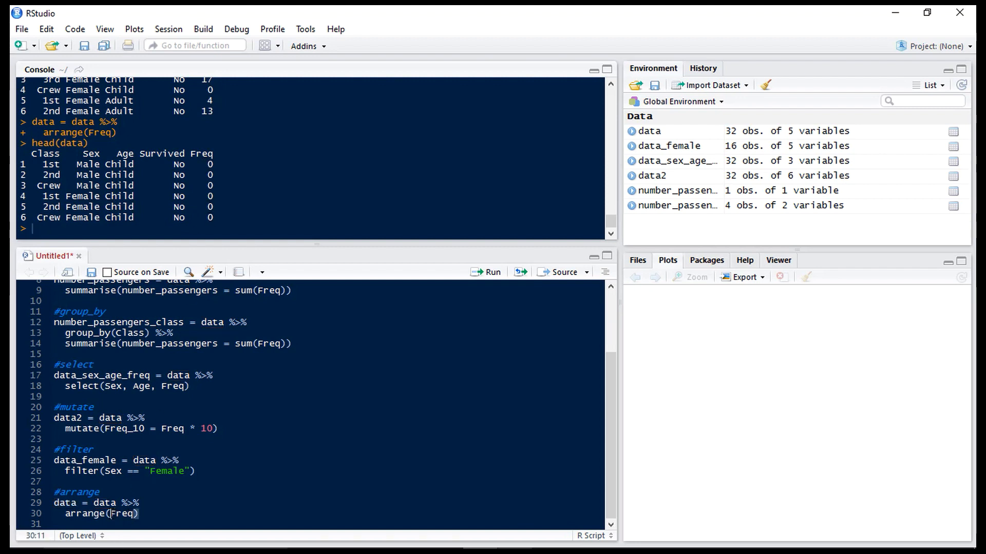
Step: Change arrange(Freq) to arrange(desc(Freq)) so Crew Male Adult 670 leads the preview
{"action": "type", "text": "d"}
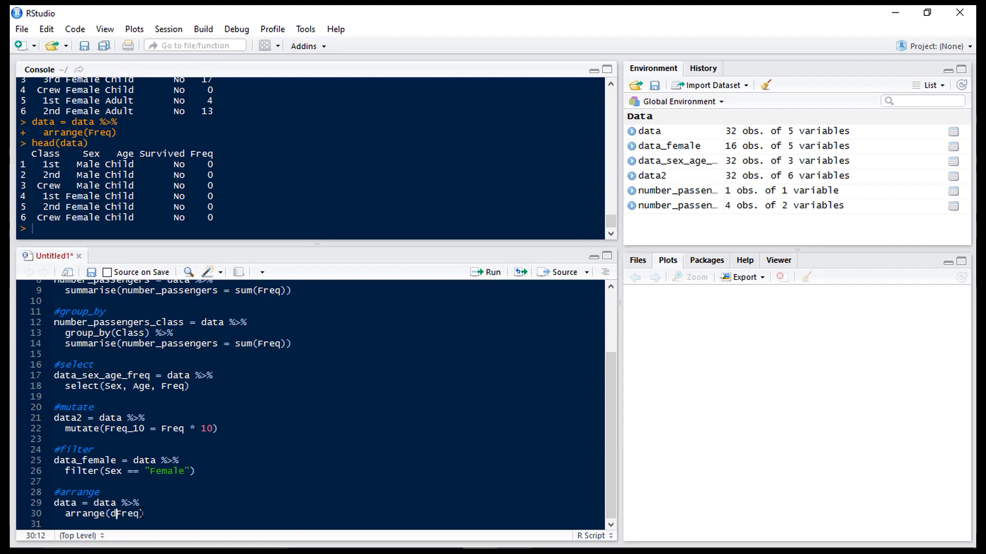
{"action": "type", "text": "esc("}
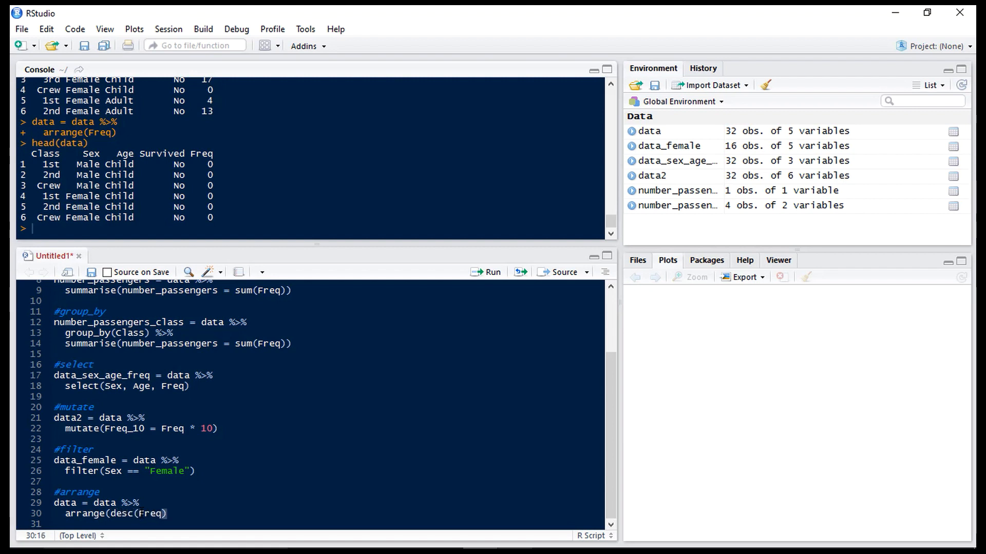
{"action": "type", "text": ")"}
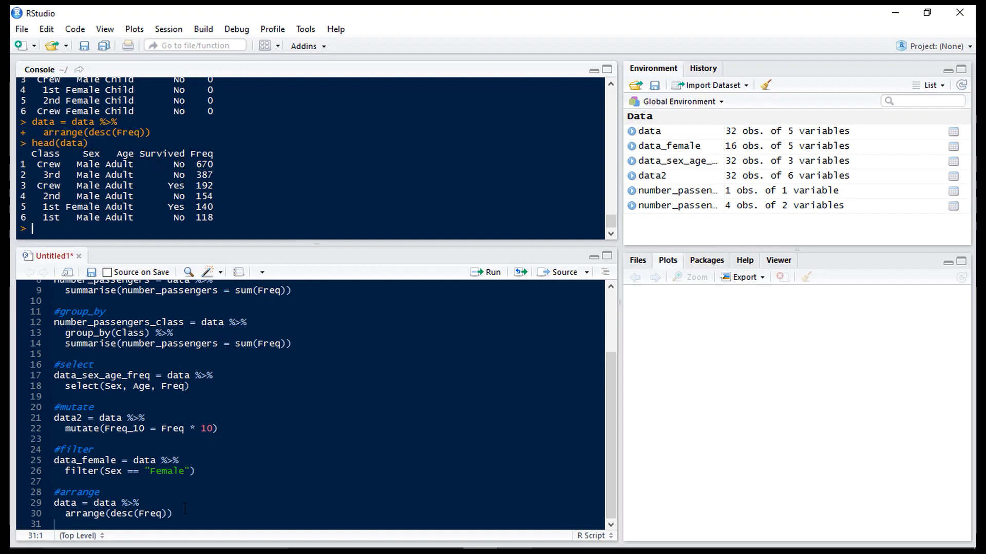
{"action": "mouse_move", "coordinate": [59, 524]}
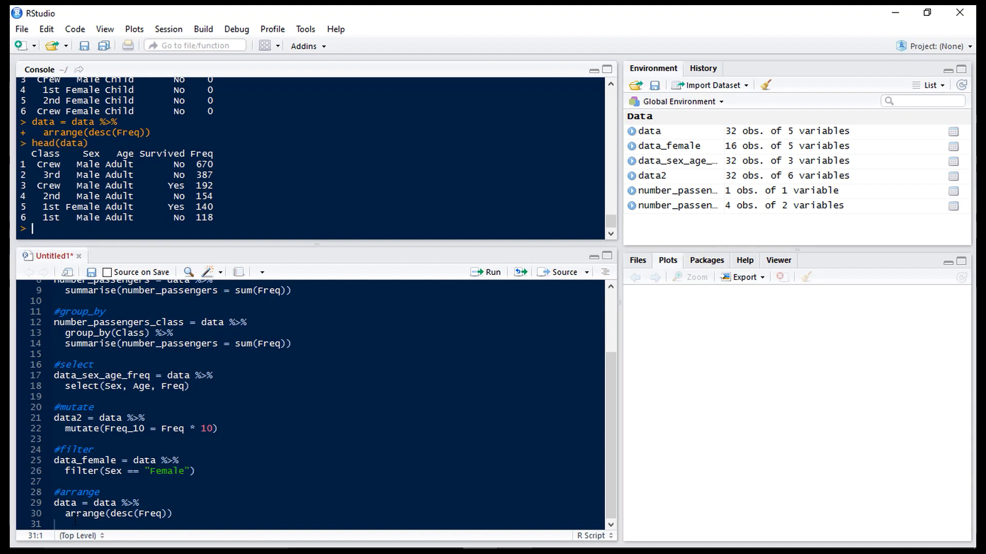